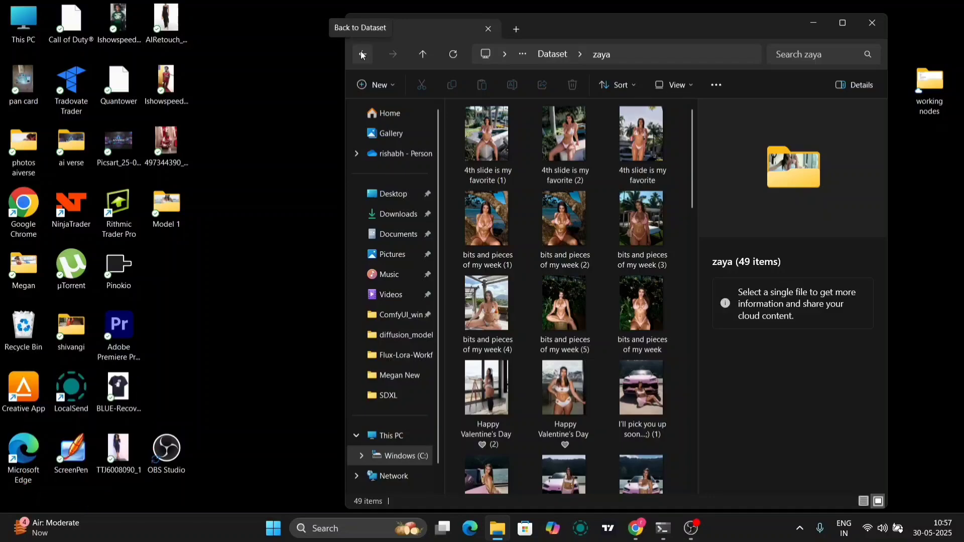
Return from zaya's images to the Dataset folder and dismiss the zaya folder's context menu
{"action": "left_click", "coordinate": [362, 54]}
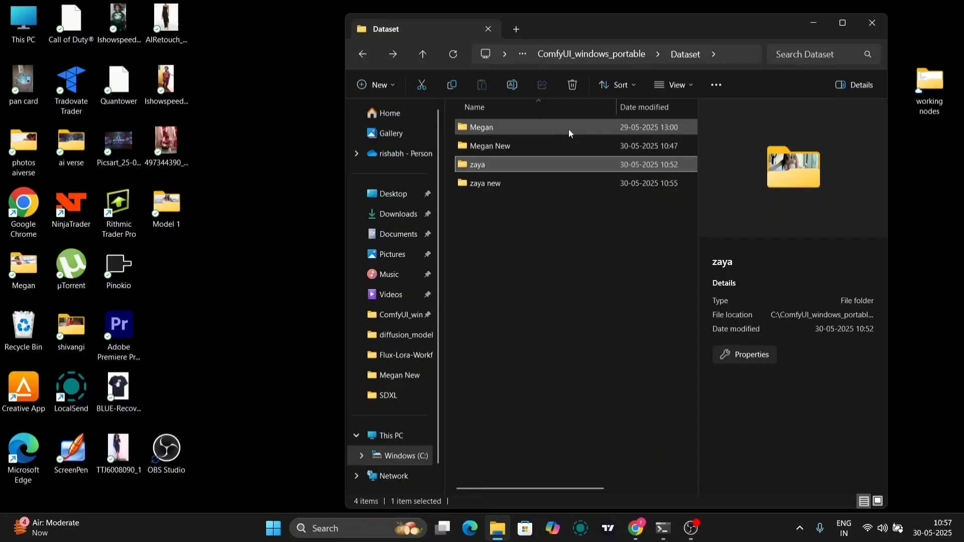
{"action": "right_click", "coordinate": [476, 164]}
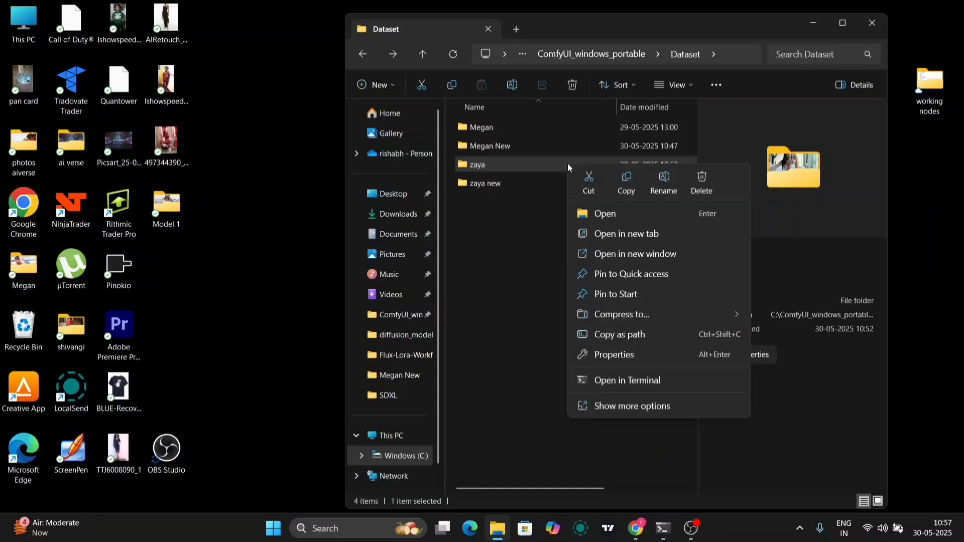
{"action": "left_click", "coordinate": [627, 339]}
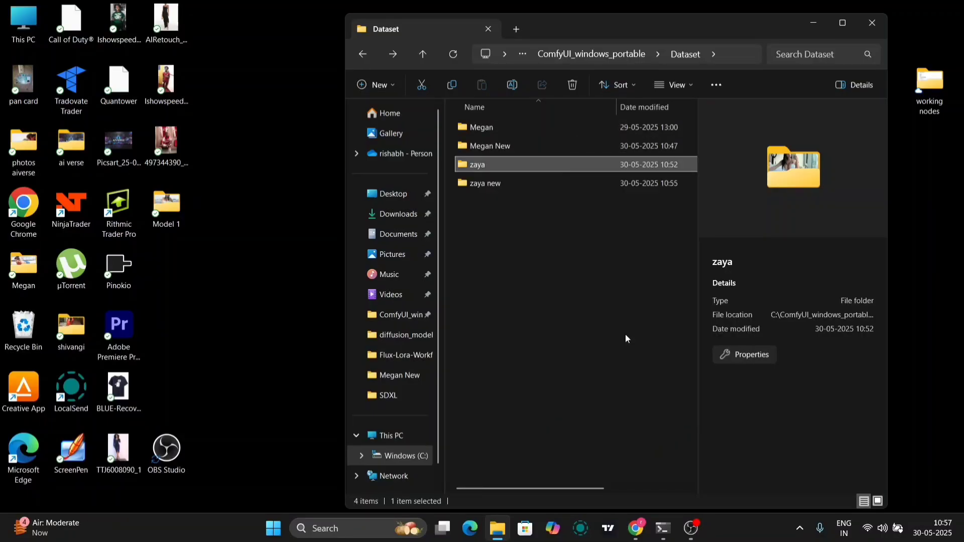
{"action": "mouse_move", "coordinate": [662, 528]}
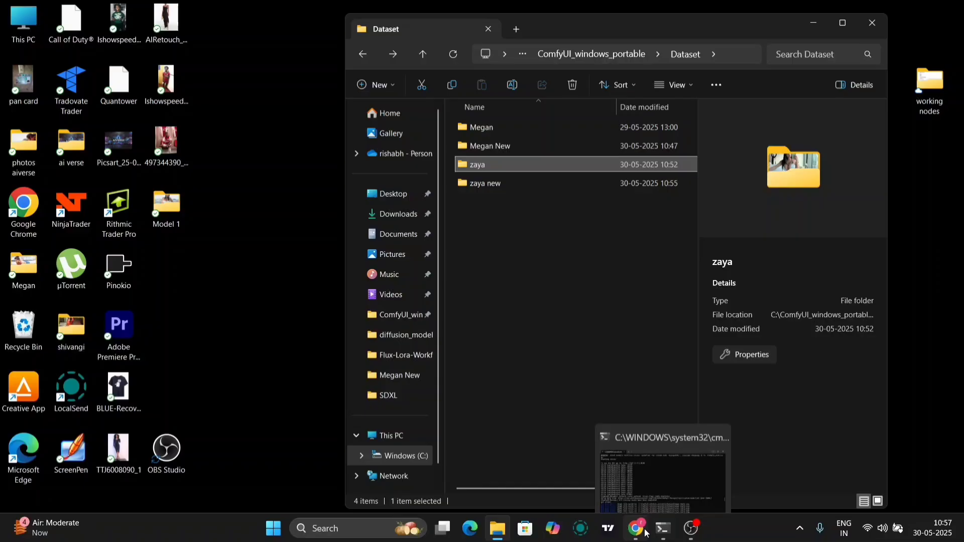
Point Load Image List From Dir at the \Dataset\zaya directory to start Florence2 captioning
{"action": "left_click", "coordinate": [635, 529]}
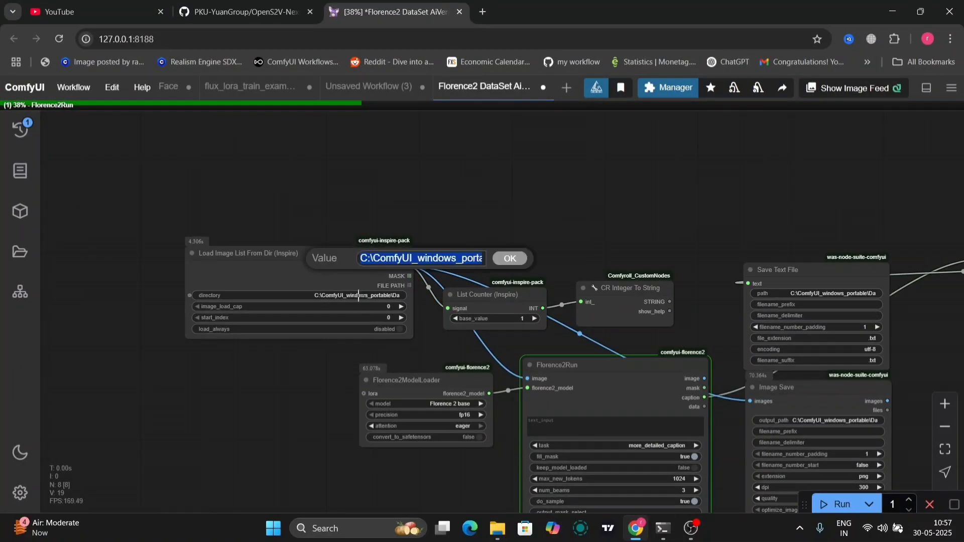
{"action": "type", "text": "\\Dataset\\zaya"}
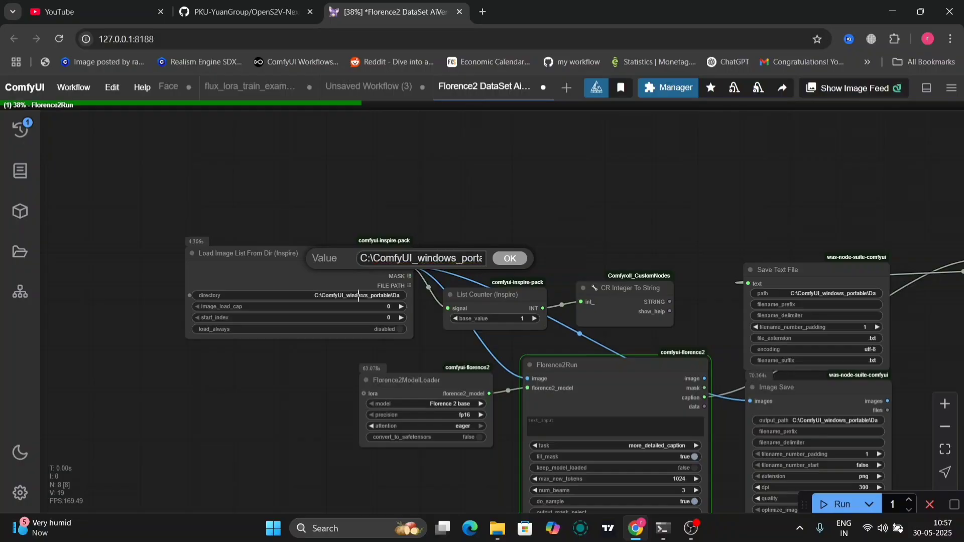
{"action": "left_click", "coordinate": [509, 258]}
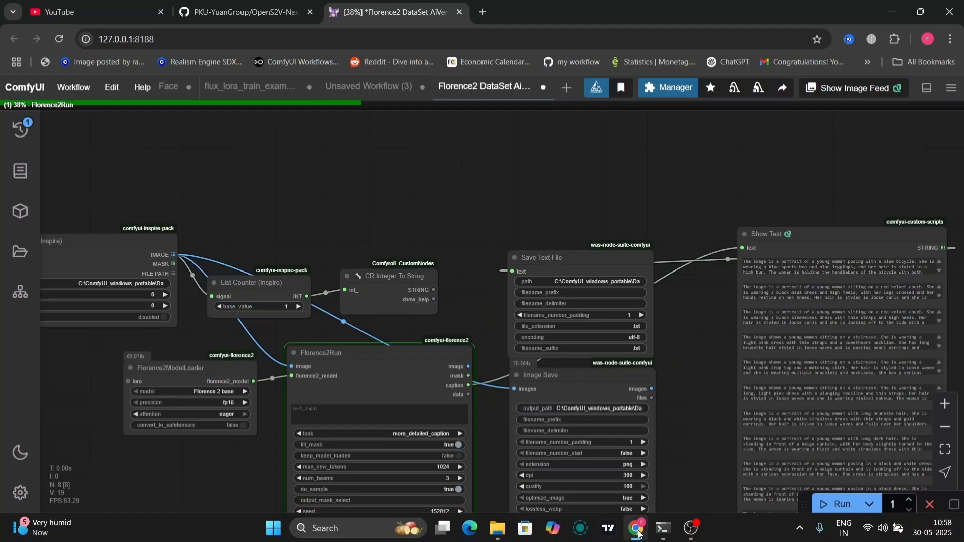
{"action": "mouse_move", "coordinate": [459, 296]}
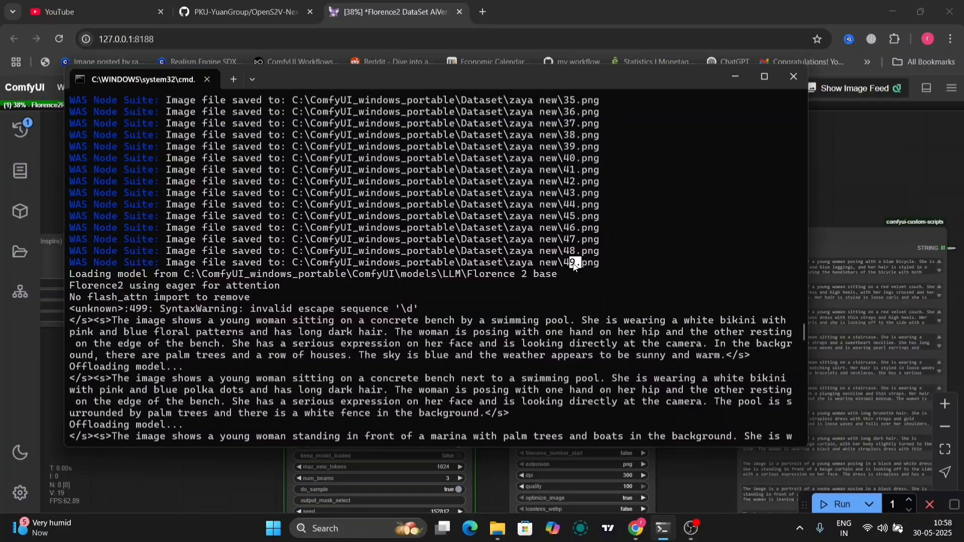
Scroll the console log showing images saved to zaya new and Florence2 captions
{"action": "scroll", "scroll_direction": "down", "scroll_amount": 3}
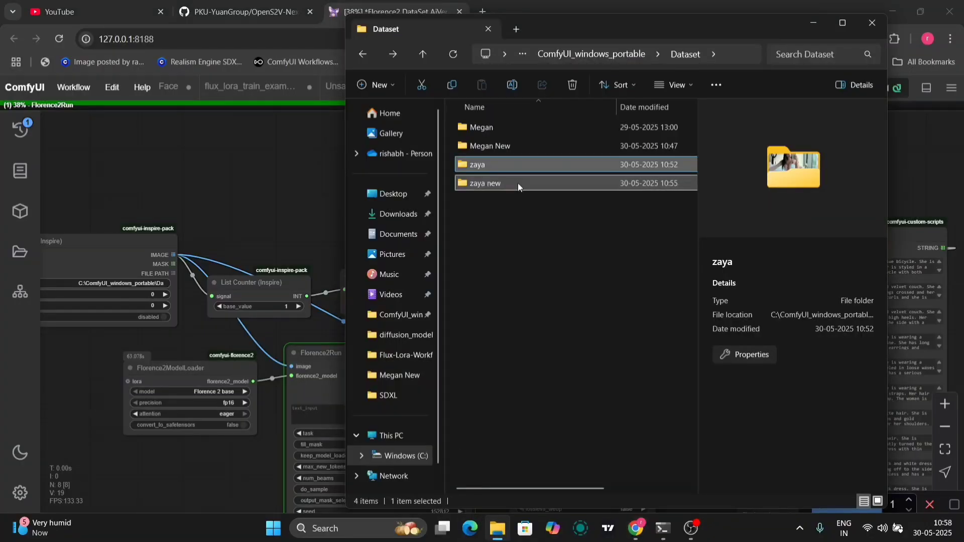
{"action": "right_click", "coordinate": [485, 184]}
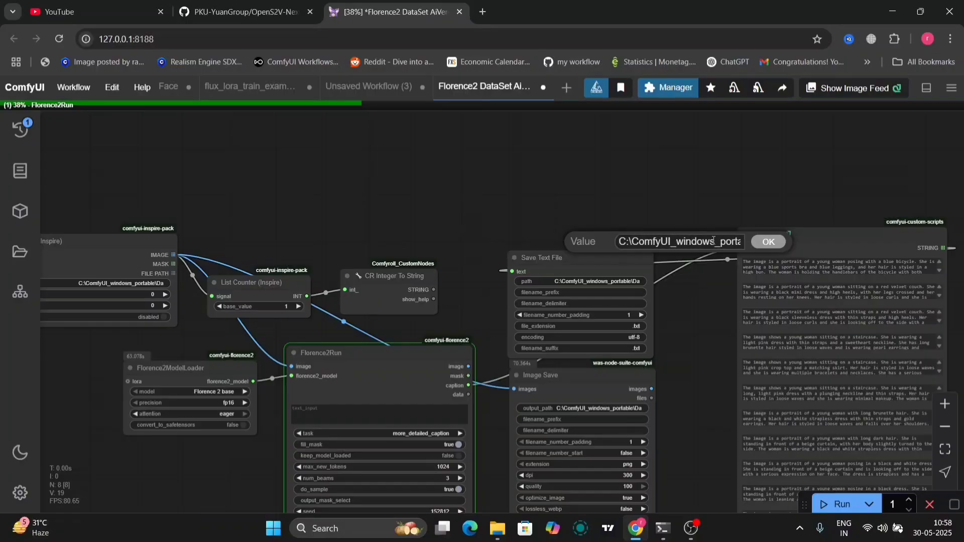
{"action": "left_click", "coordinate": [768, 241]}
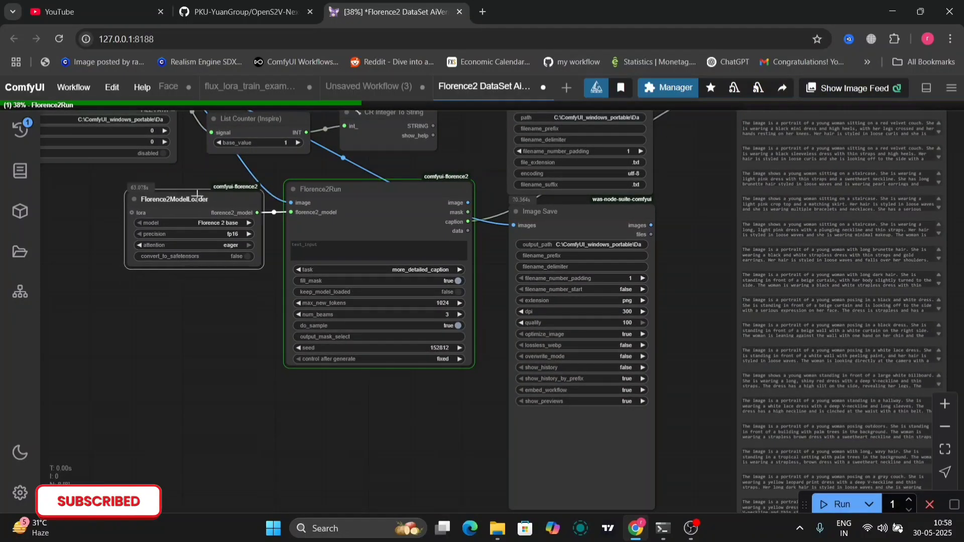
{"action": "left_click", "coordinate": [170, 199]}
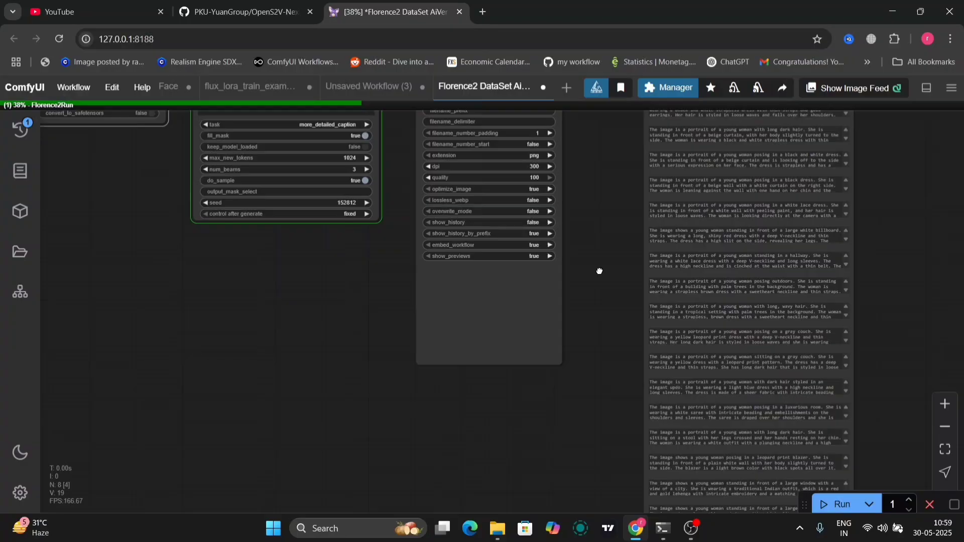
{"action": "left_click_drag", "start_coordinate": [600, 271], "coordinate": [318, 420]}
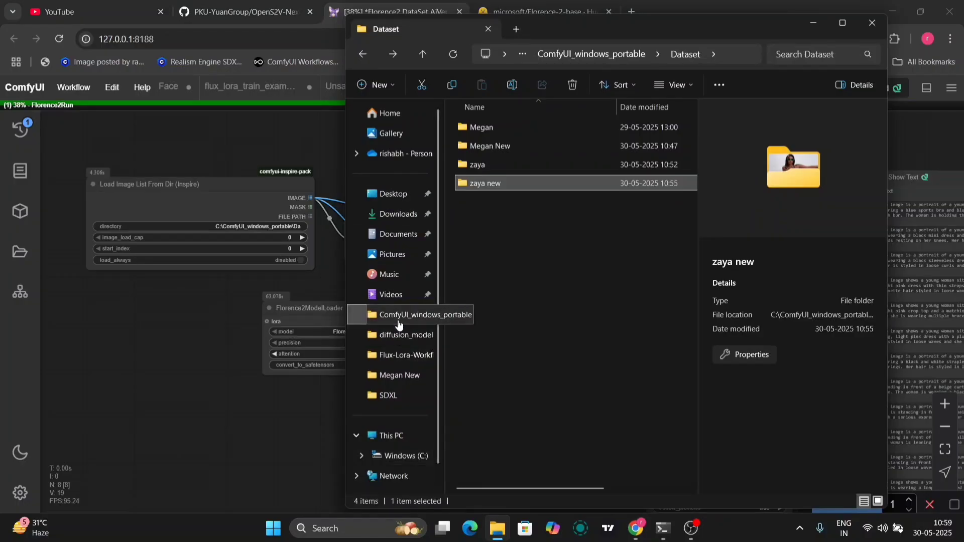
Browse ComfyUI_windows_portable\models\LLM and open the Florence-2-base model folder, maximized
{"action": "double_click", "coordinate": [424, 315]}
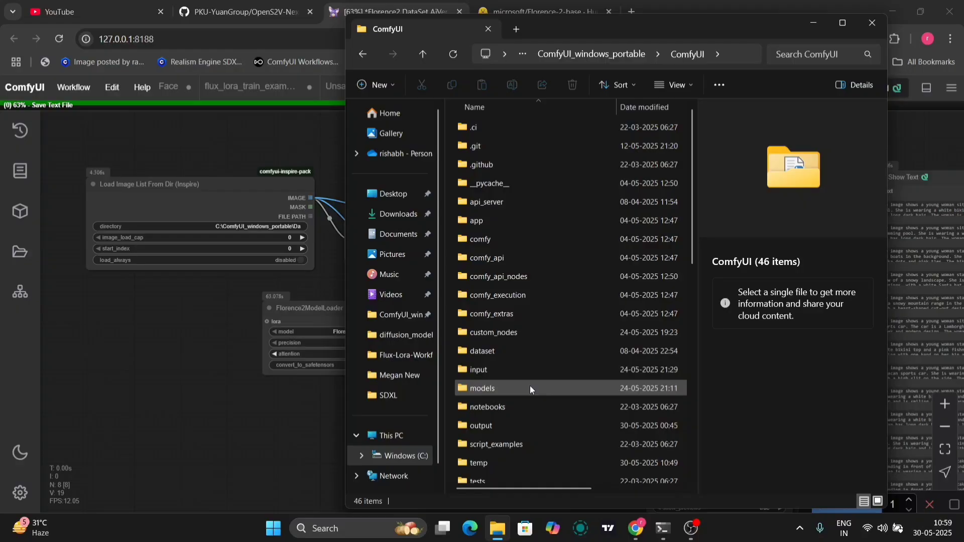
{"action": "double_click", "coordinate": [482, 388]}
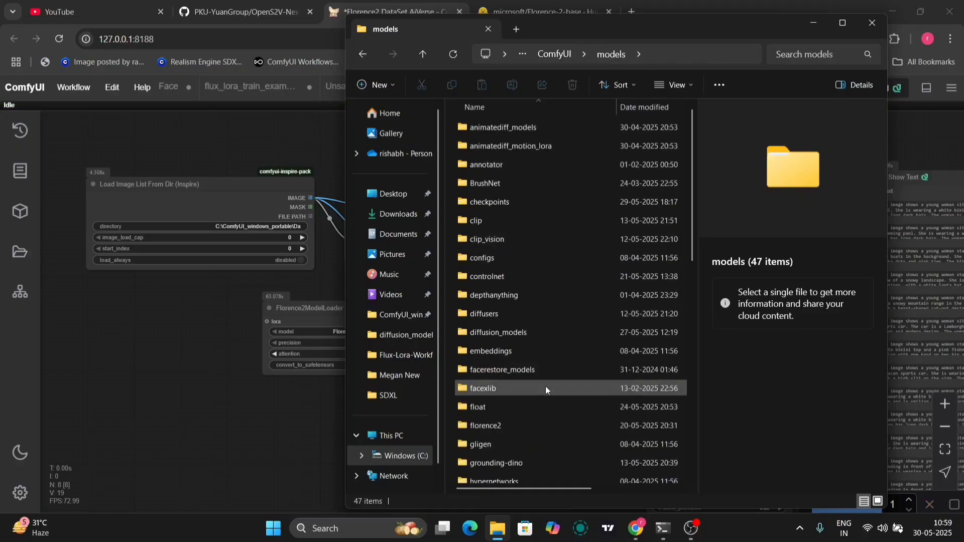
{"action": "scroll", "scroll_direction": "down", "scroll_amount": 3}
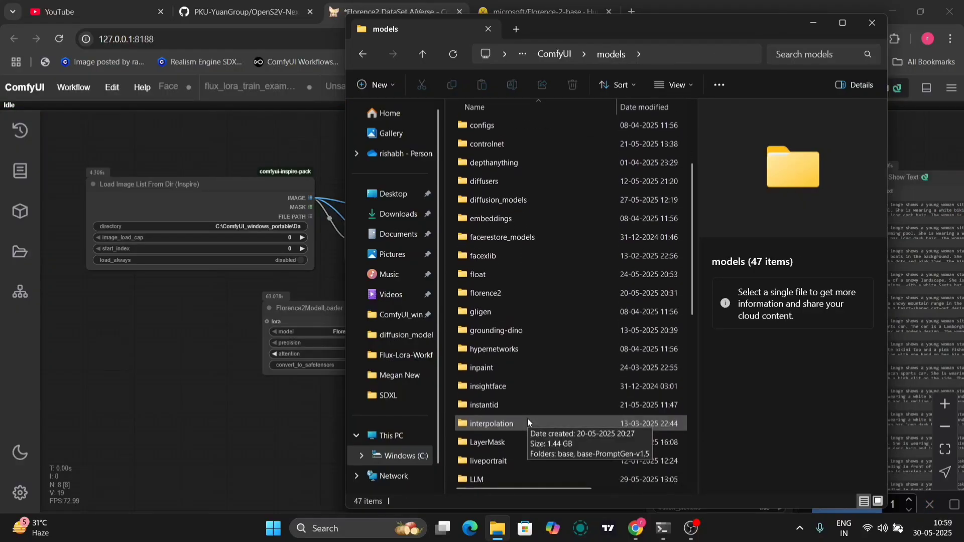
{"action": "double_click", "coordinate": [476, 479]}
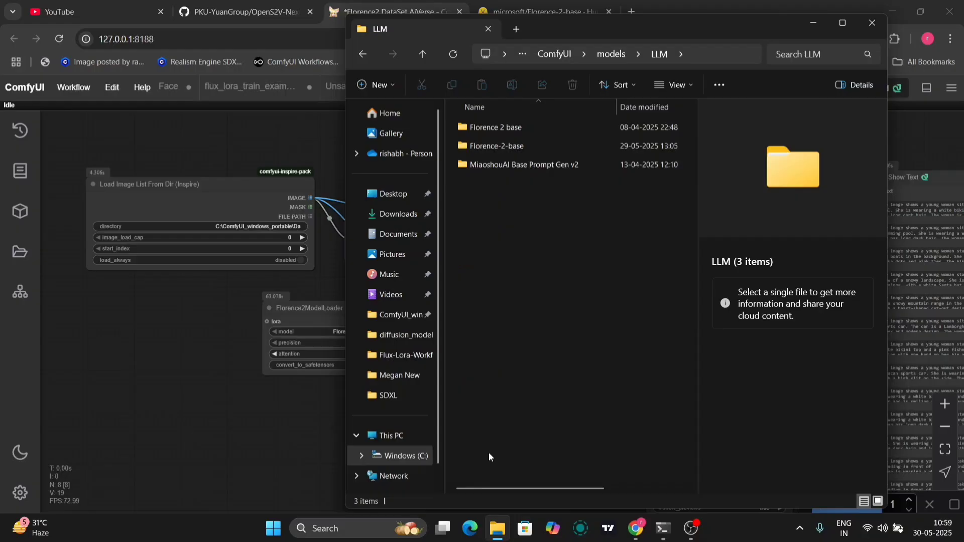
{"action": "mouse_move", "coordinate": [694, 29]}
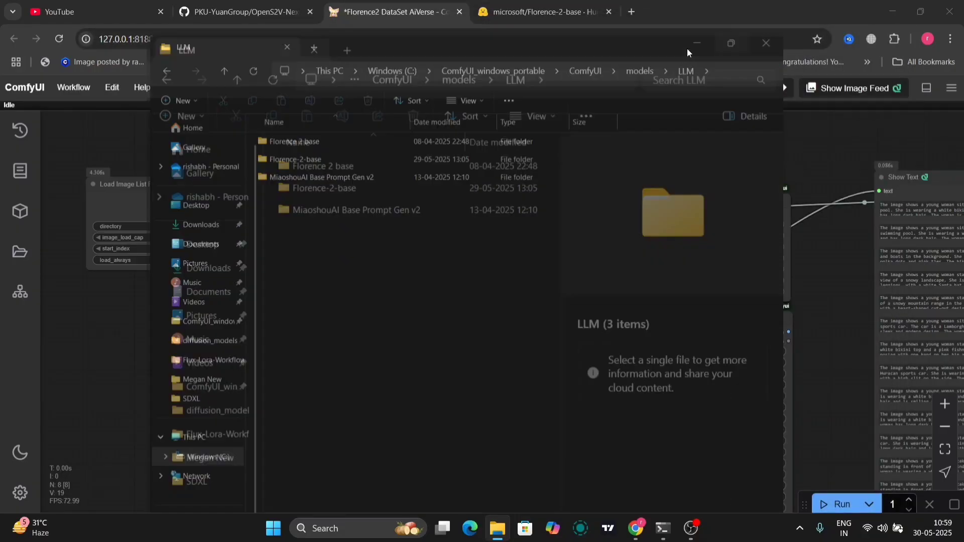
{"action": "left_click", "coordinate": [730, 43]}
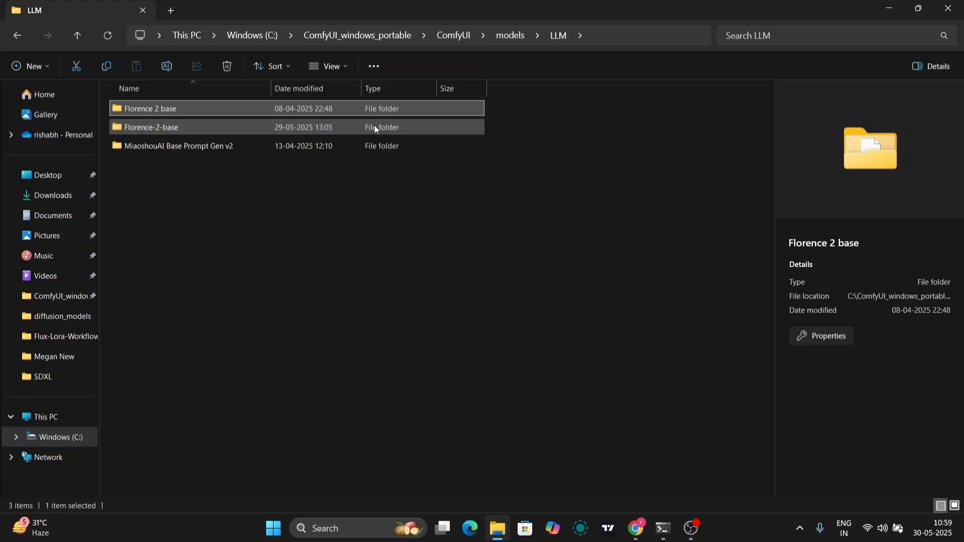
{"action": "left_click", "coordinate": [151, 127]}
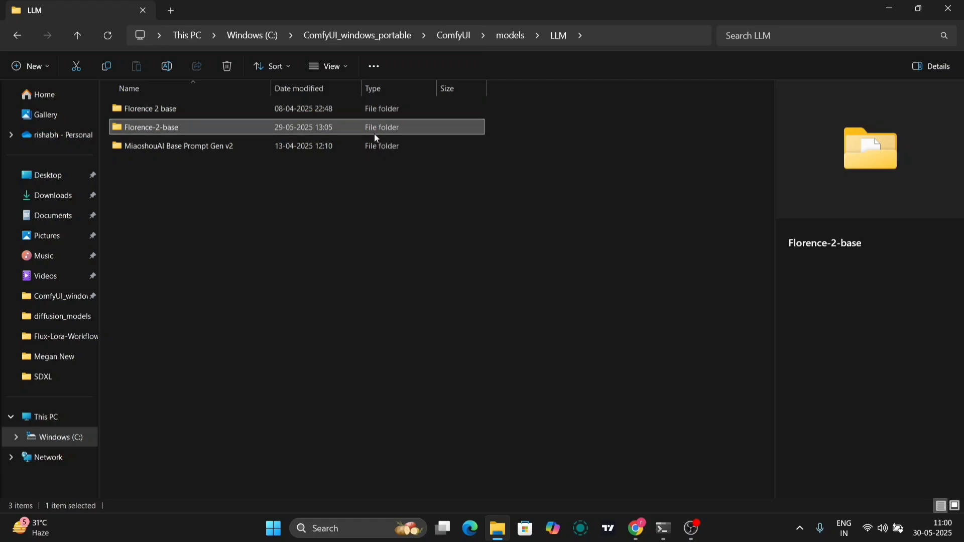
{"action": "left_click", "coordinate": [151, 108]}
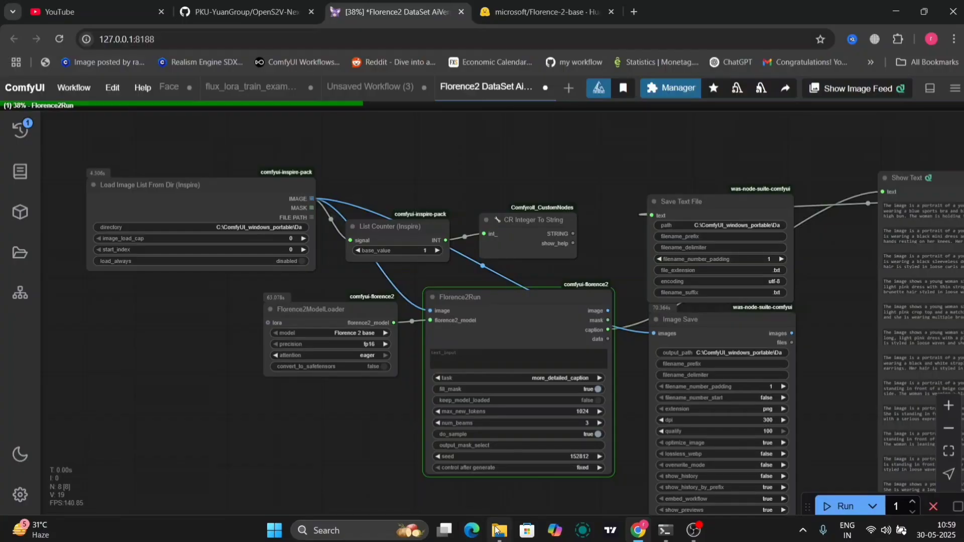
{"action": "left_click", "coordinate": [498, 528]}
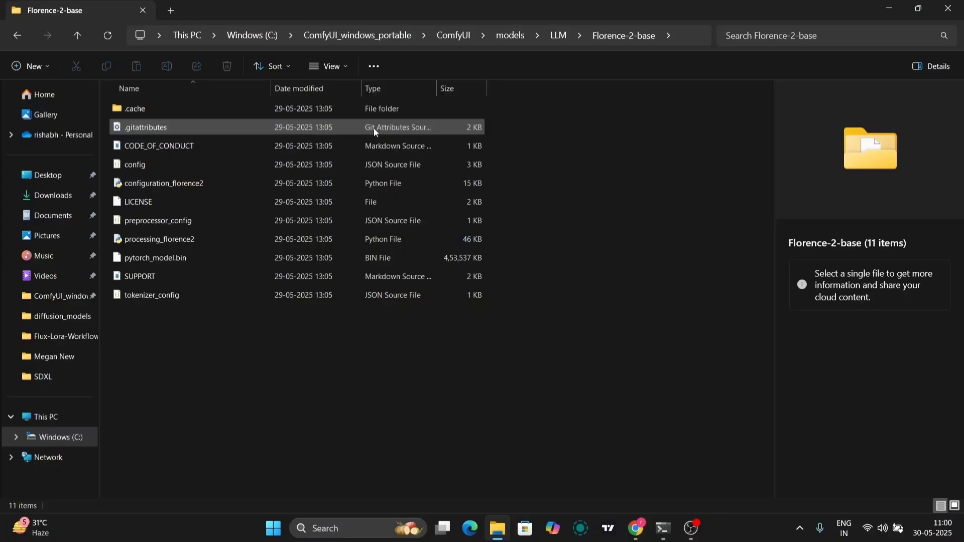
Show the Files and versions list of microsoft/Florence-2-base on Hugging Face
{"action": "left_click", "coordinate": [636, 528]}
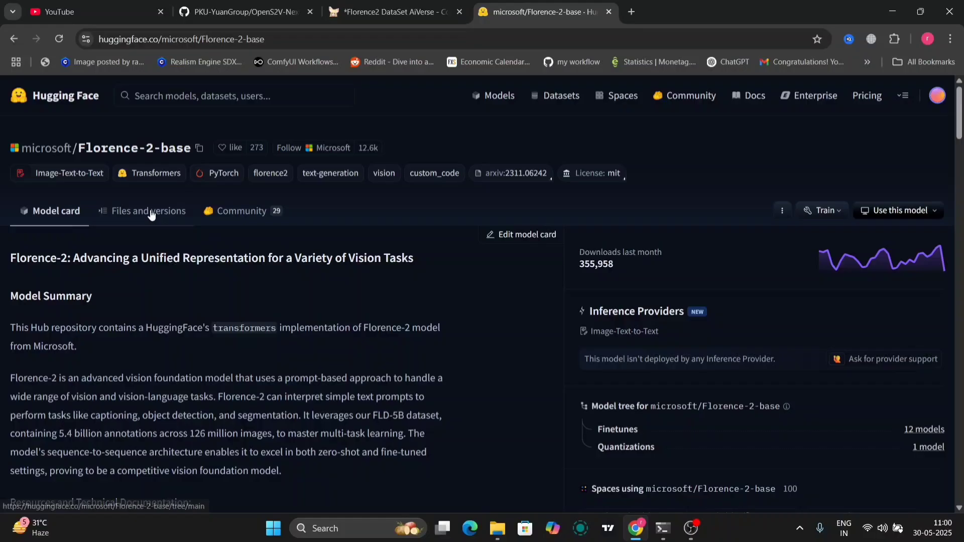
{"action": "left_click", "coordinate": [148, 211]}
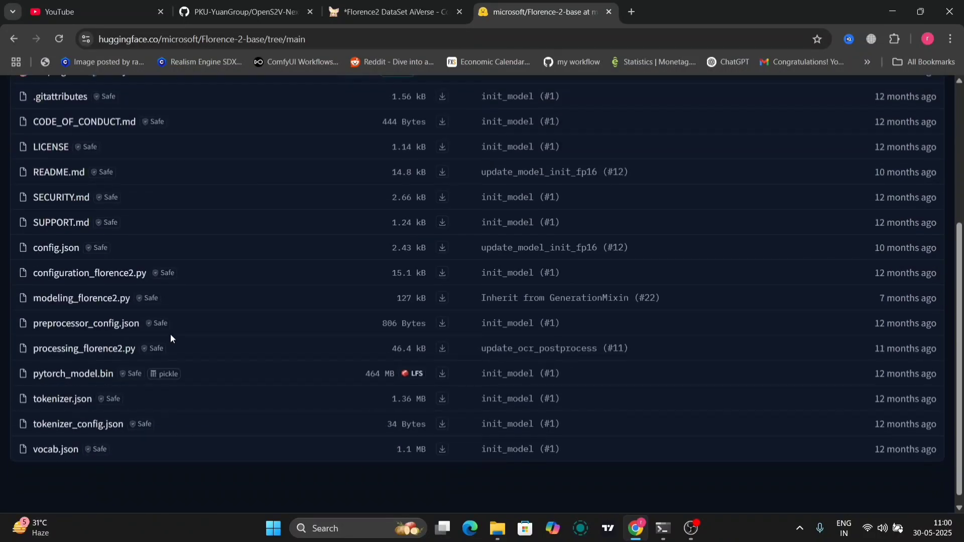
{"action": "mouse_move", "coordinate": [53, 400]}
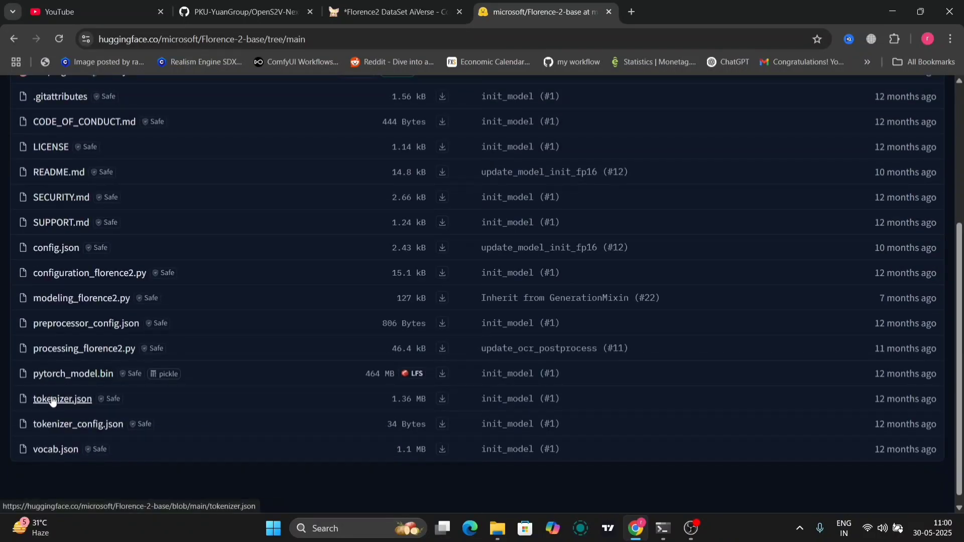
{"action": "mouse_move", "coordinate": [60, 331]}
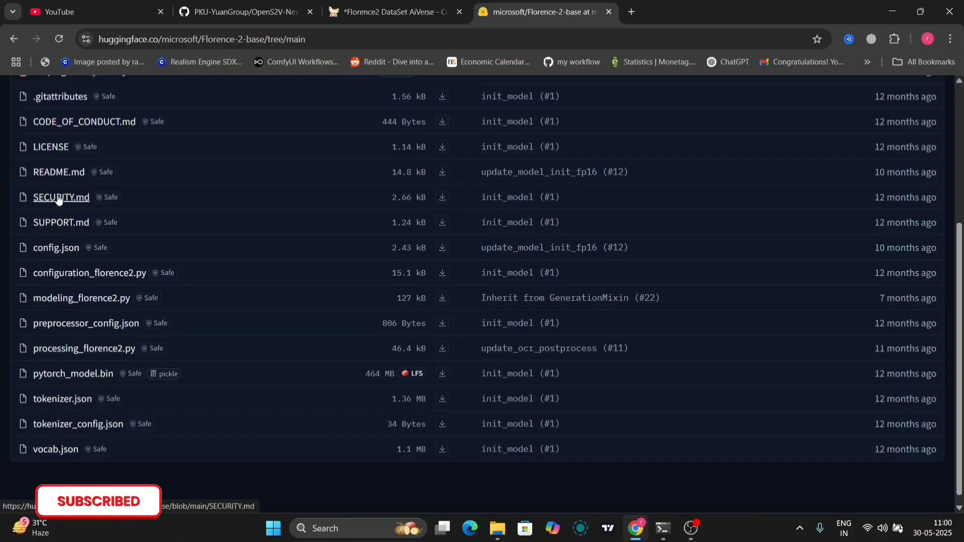
{"action": "mouse_move", "coordinate": [60, 122]}
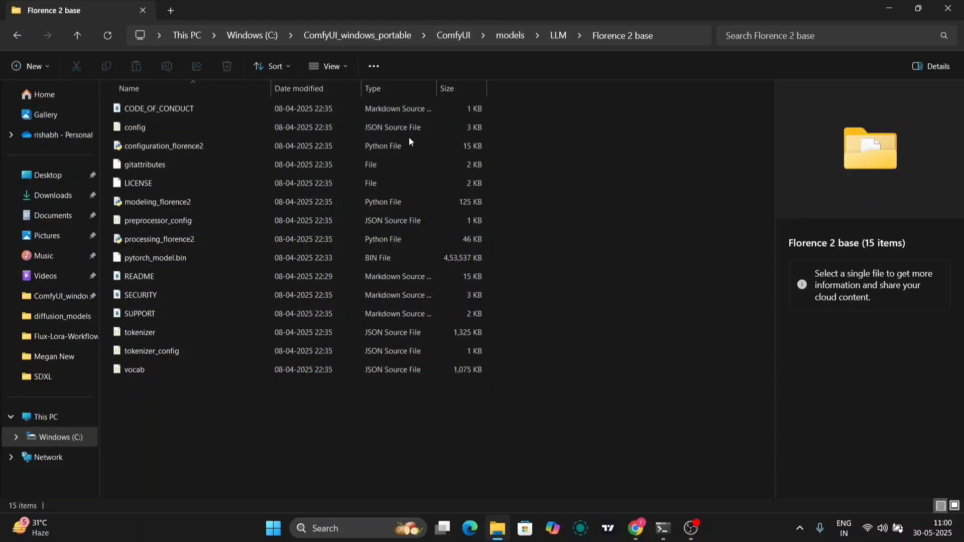
{"action": "mouse_move", "coordinate": [304, 424]}
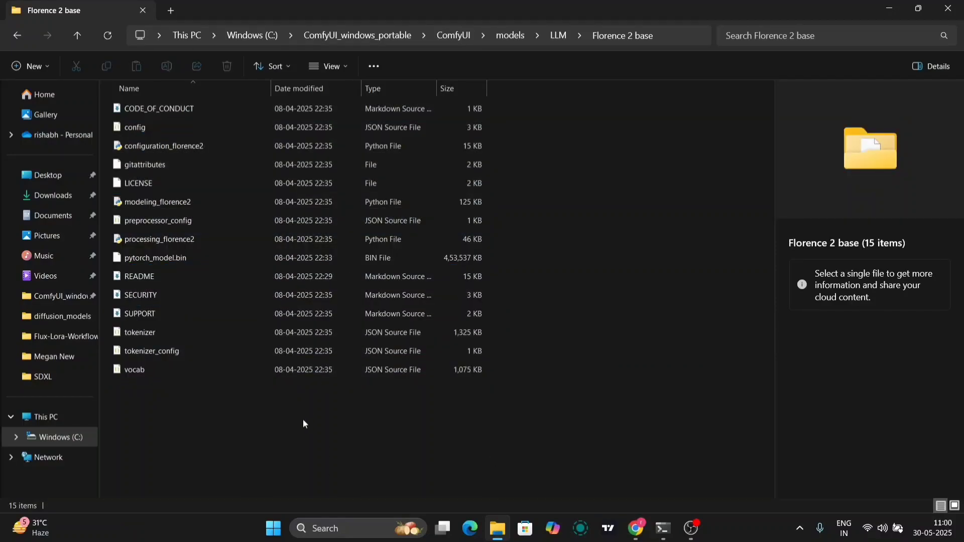
Go back from the Florence 2 base folder to models\LLM
{"action": "left_click", "coordinate": [19, 35]}
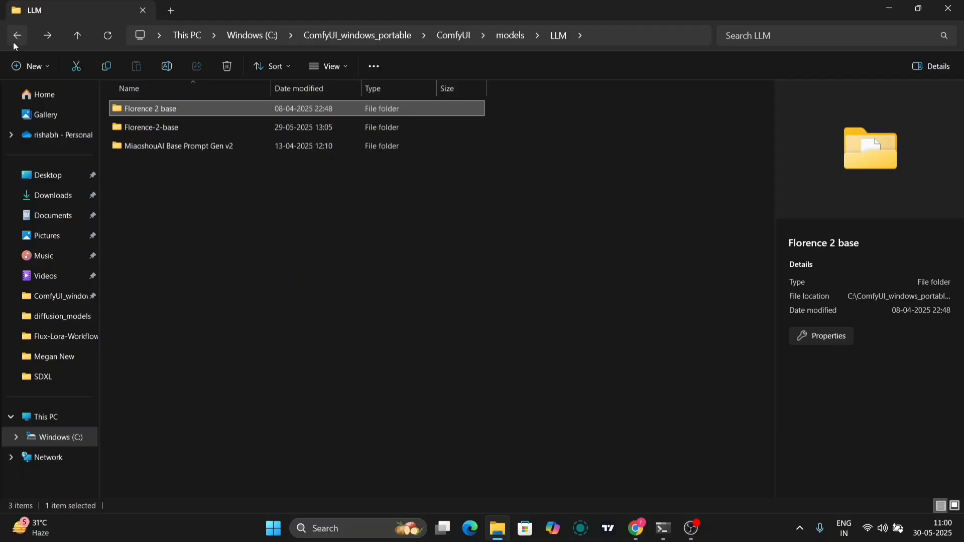
{"action": "mouse_move", "coordinate": [875, 54]}
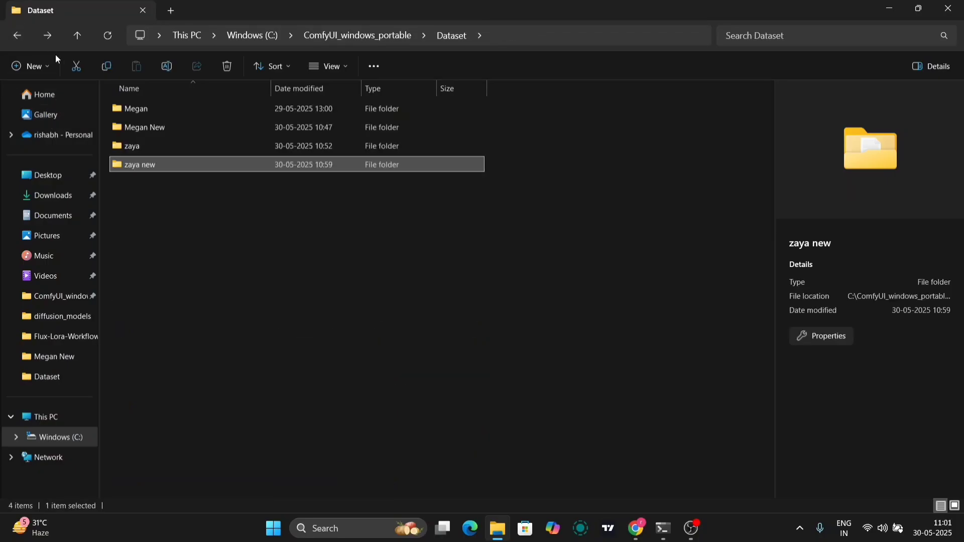
Open the zaya new folder and display its images as large-icon thumbnails
{"action": "double_click", "coordinate": [139, 164]}
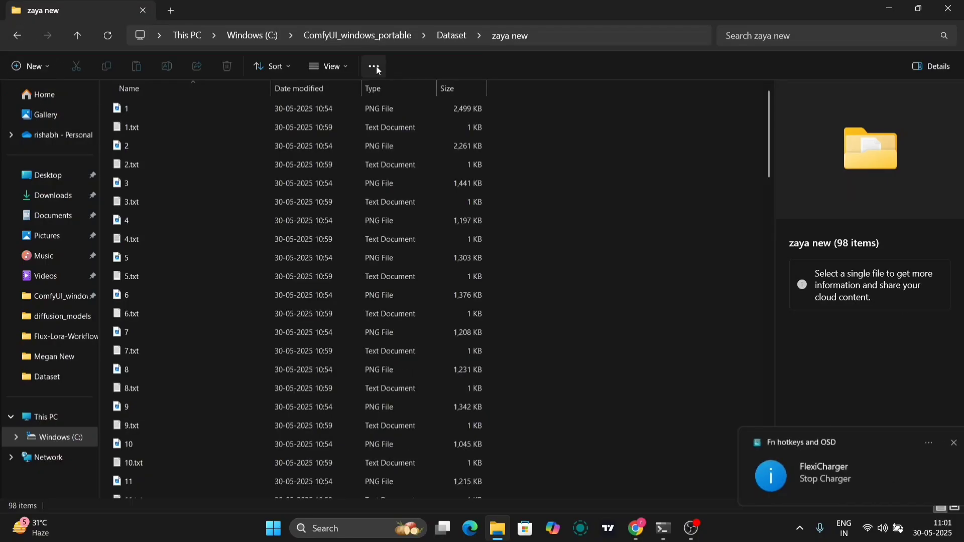
{"action": "left_click", "coordinate": [329, 66]}
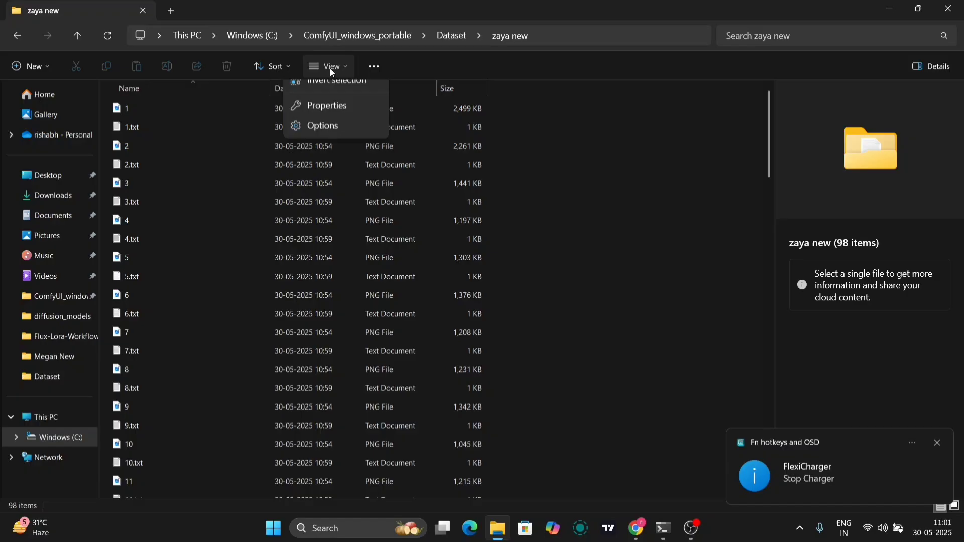
{"action": "left_click", "coordinate": [332, 66]}
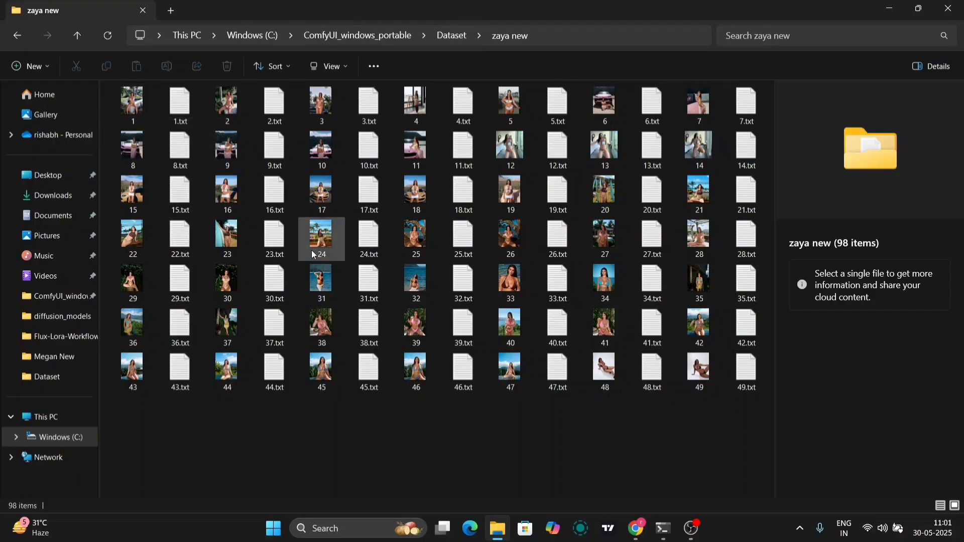
View image 24 full size, close it, and open its caption 24.txt
{"action": "left_click", "coordinate": [322, 234]}
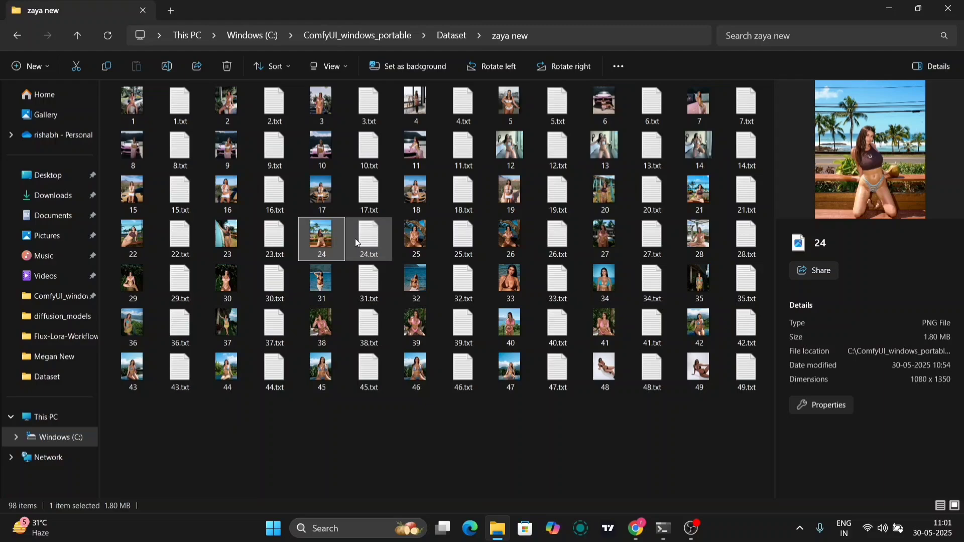
{"action": "double_click", "coordinate": [369, 236]}
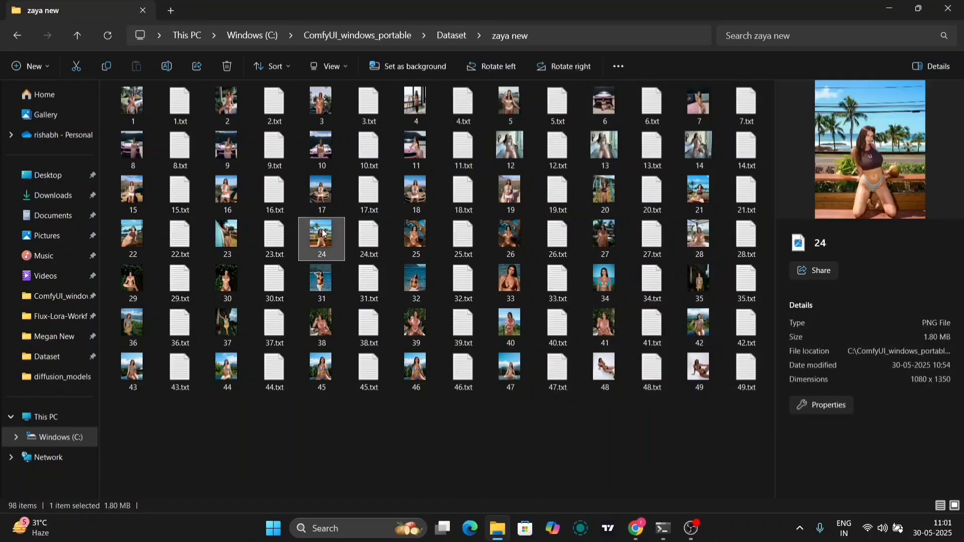
{"action": "double_click", "coordinate": [321, 233]}
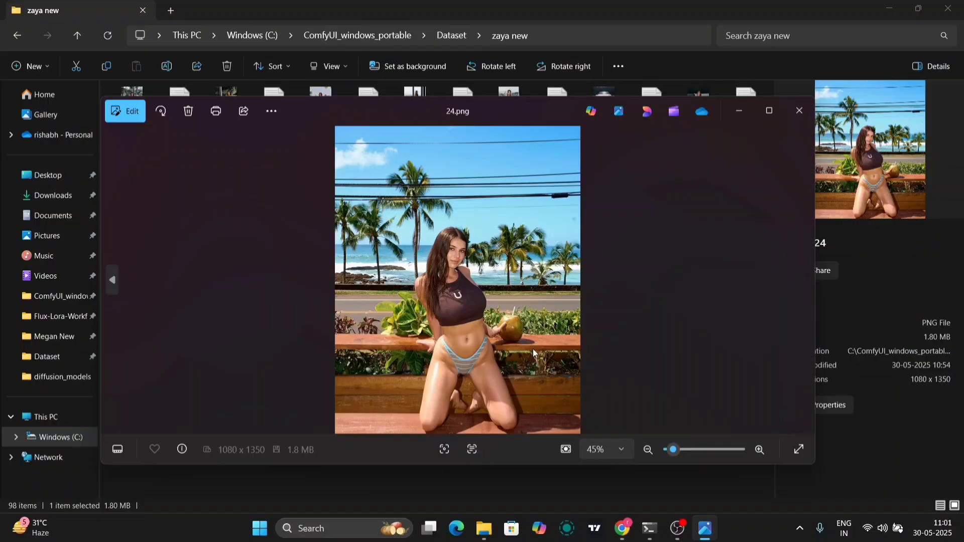
{"action": "left_click", "coordinate": [798, 110]}
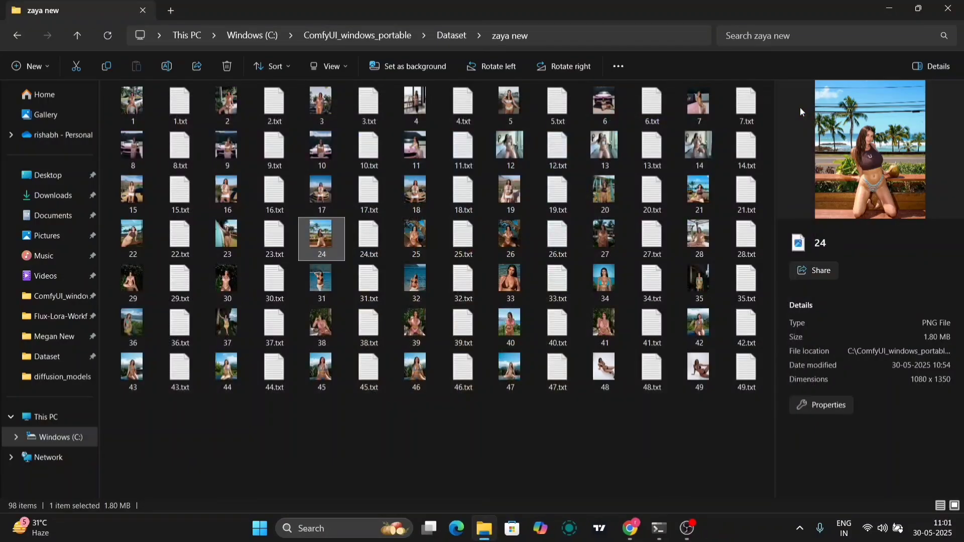
{"action": "double_click", "coordinate": [369, 236]}
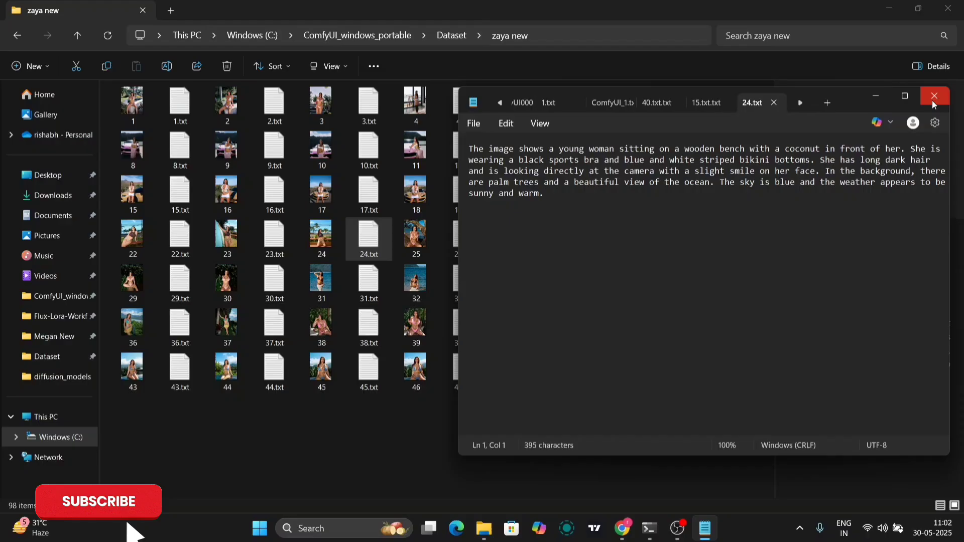
Close image 24's caption in Notepad and bring up the Command Prompt training log
{"action": "left_click", "coordinate": [934, 95]}
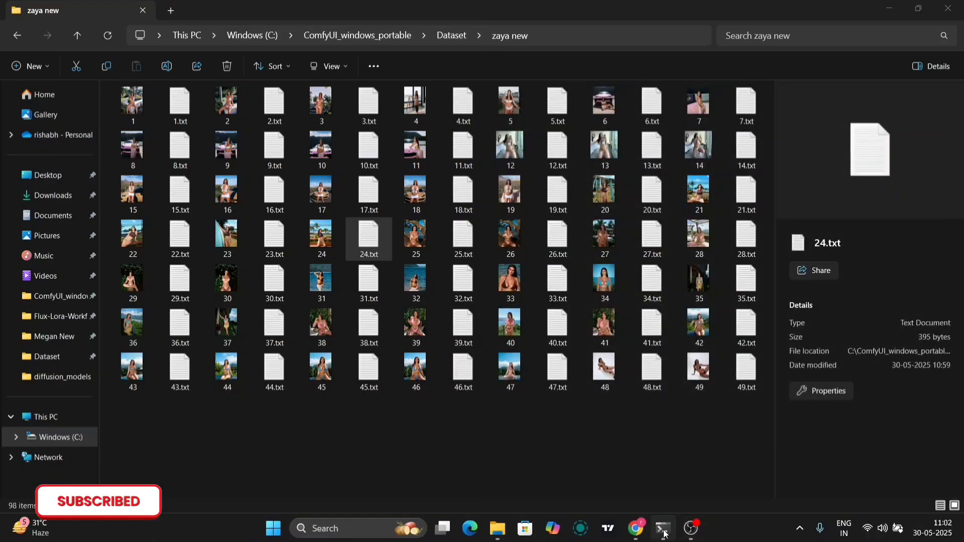
{"action": "left_click", "coordinate": [663, 528]}
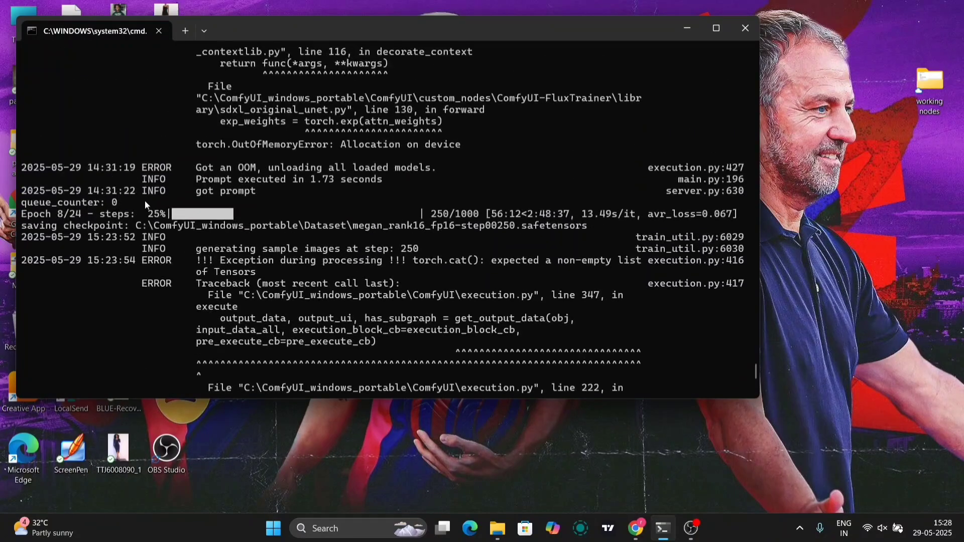
{"action": "mouse_move", "coordinate": [447, 209]}
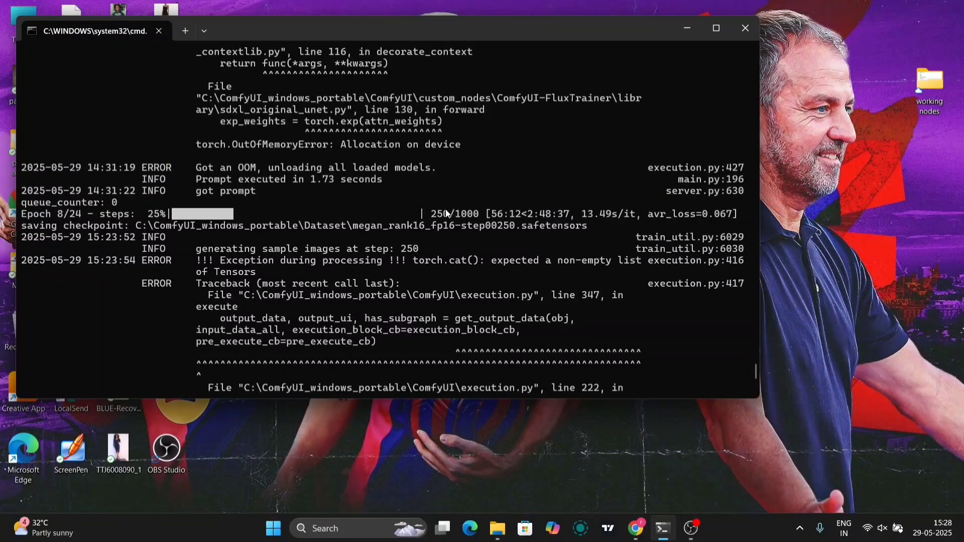
Check the training log at epoch 9, step 254 of 1000, then return to Chrome
{"action": "scroll", "scroll_direction": "down", "scroll_amount": 3}
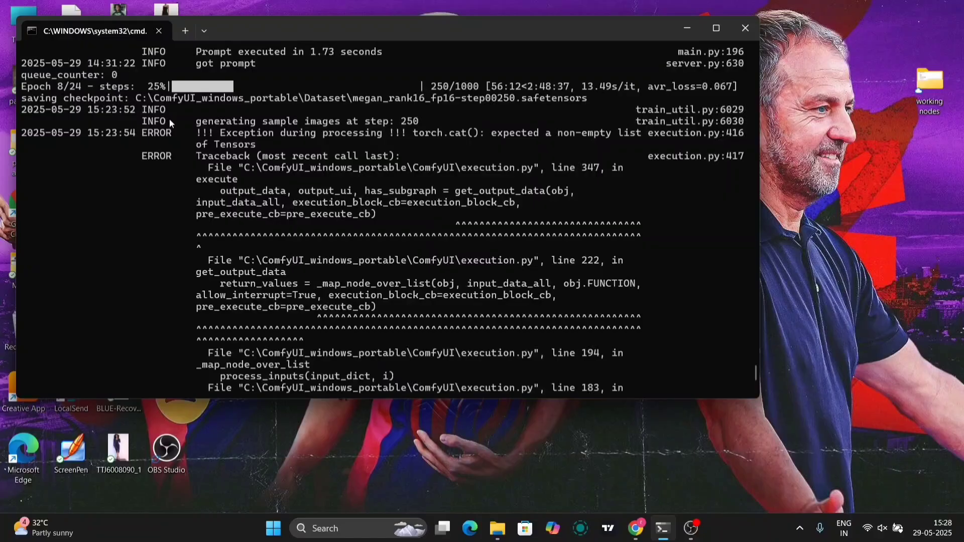
{"action": "mouse_move", "coordinate": [430, 334]}
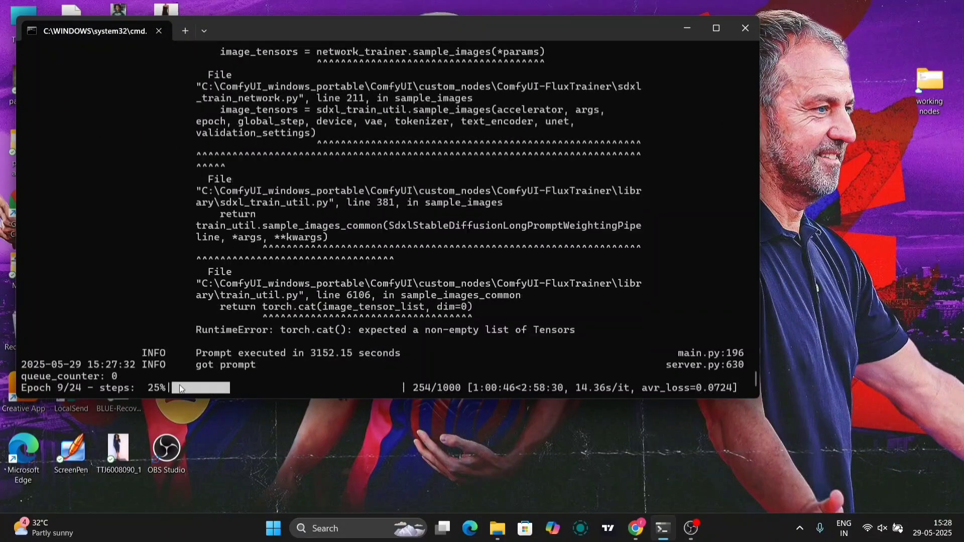
{"action": "mouse_move", "coordinate": [635, 533]}
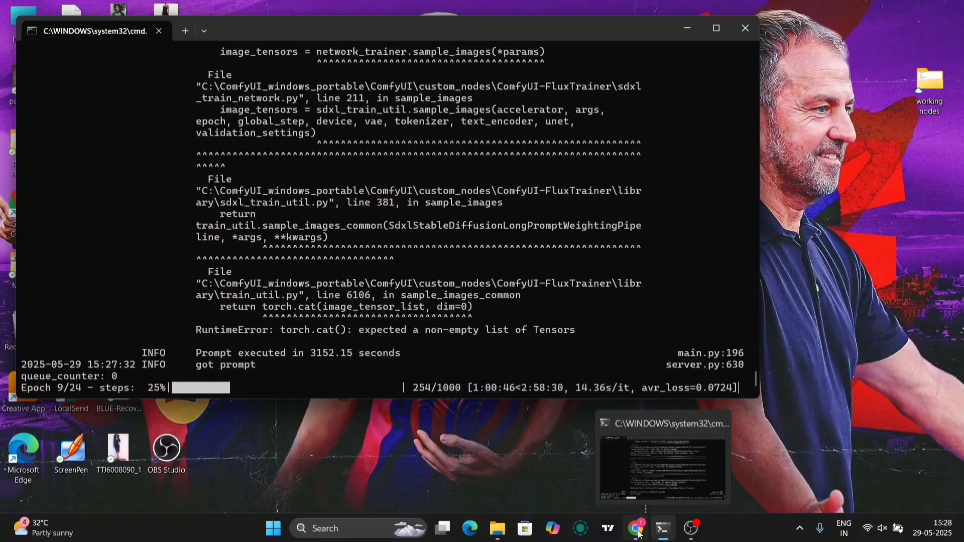
{"action": "left_click", "coordinate": [636, 529]}
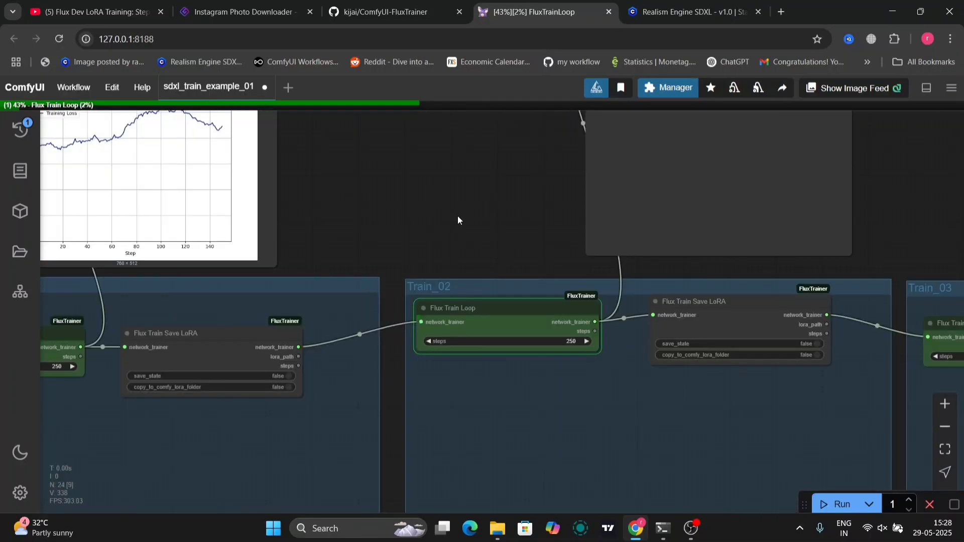
{"action": "mouse_move", "coordinate": [549, 209]}
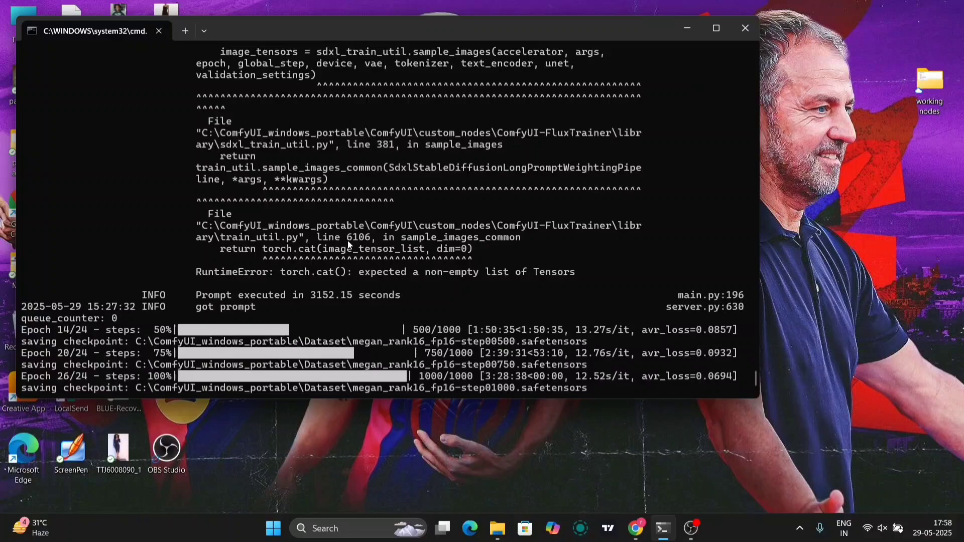
Confirm the 1000-step training finished in 8925.91 seconds and return to the workflow
{"action": "scroll", "scroll_direction": "down", "scroll_amount": 3}
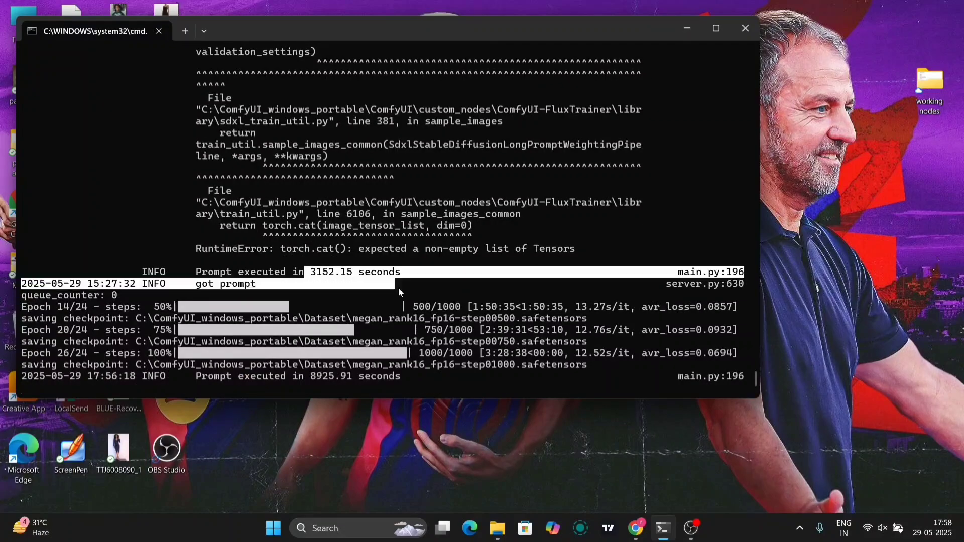
{"action": "double_click", "coordinate": [327, 376]}
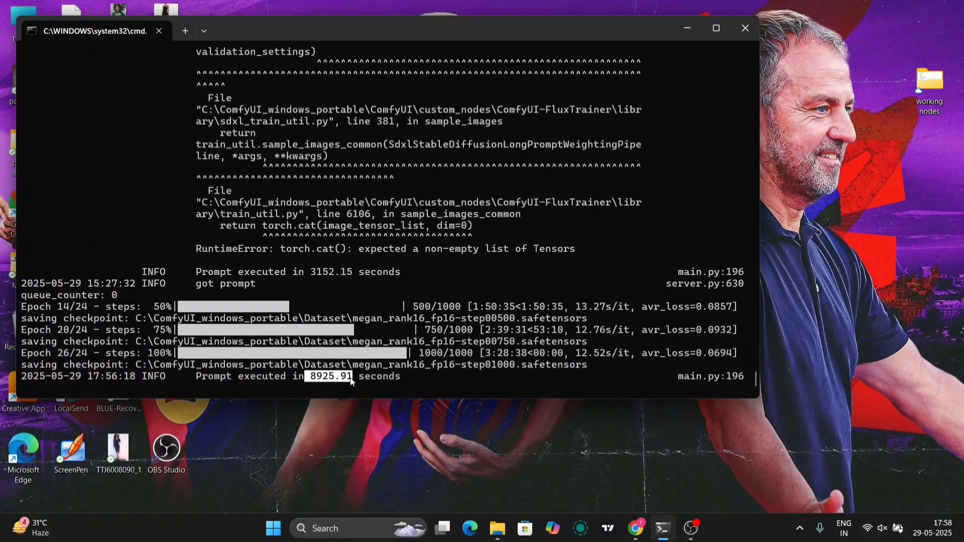
{"action": "mouse_move", "coordinate": [540, 415]}
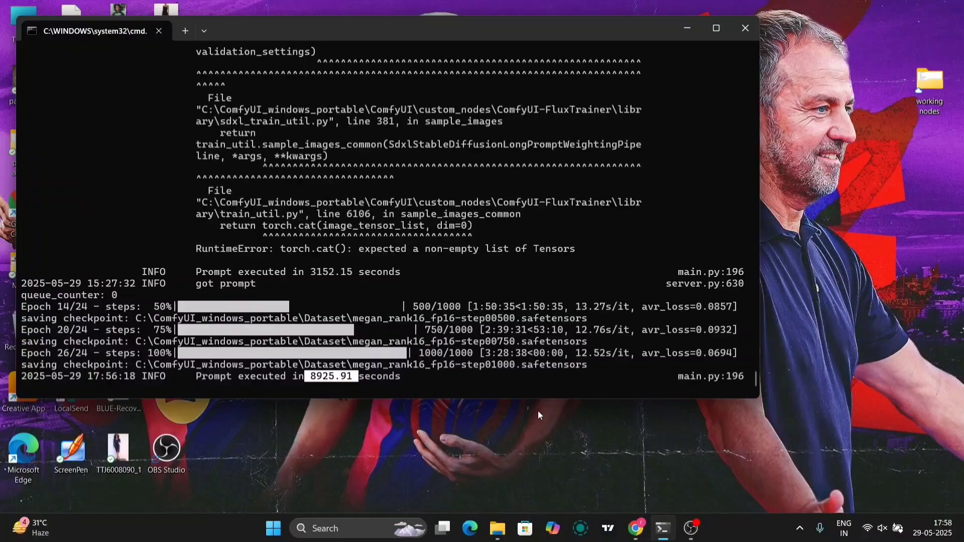
{"action": "left_click", "coordinate": [636, 529]}
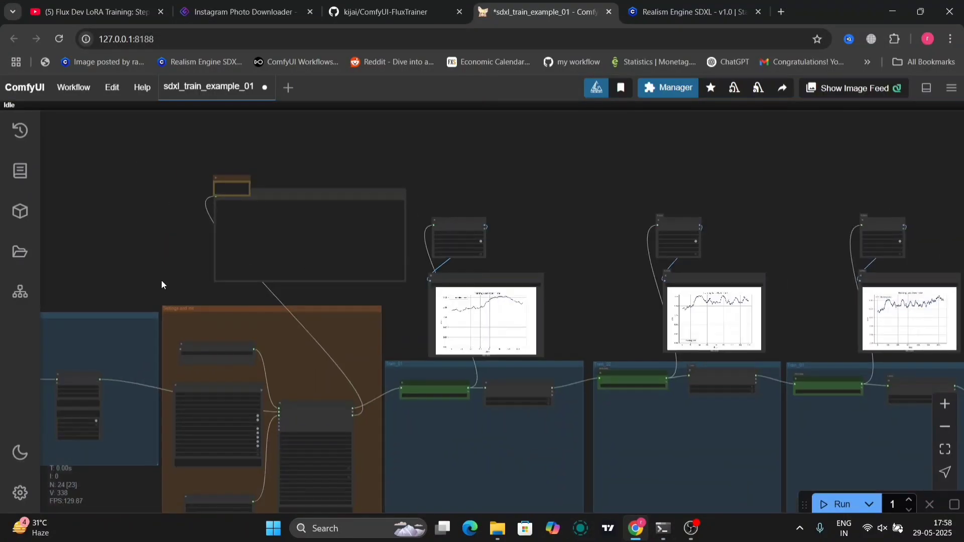
View the loss plots, then open the Dataset folder holding the megan_rank16 checkpoints
{"action": "left_click_drag", "start_coordinate": [162, 285], "coordinate": [538, 180]}
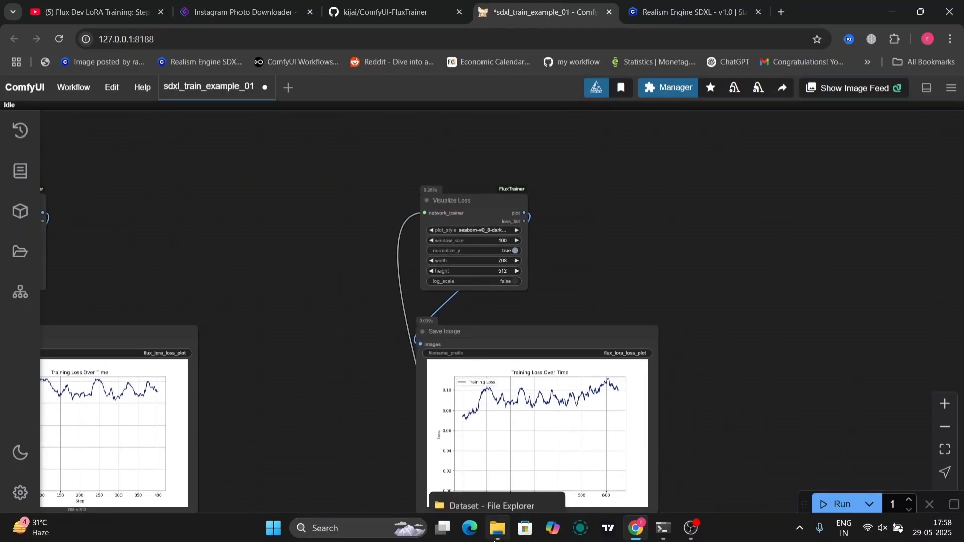
{"action": "left_click", "coordinate": [497, 528]}
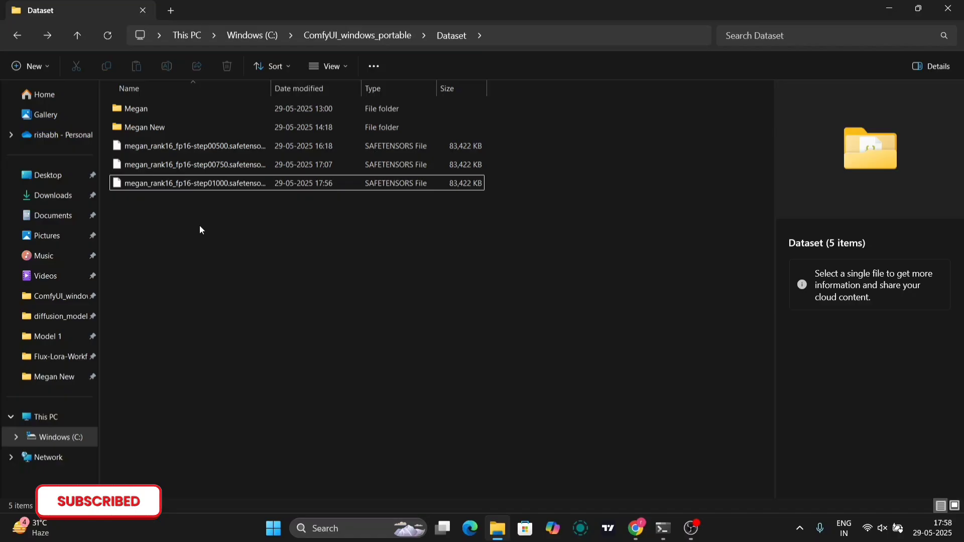
Inspect the megan_rank16 step-500 and step-1000 checkpoint details, then return to ComfyUI
{"action": "left_click", "coordinate": [190, 146]}
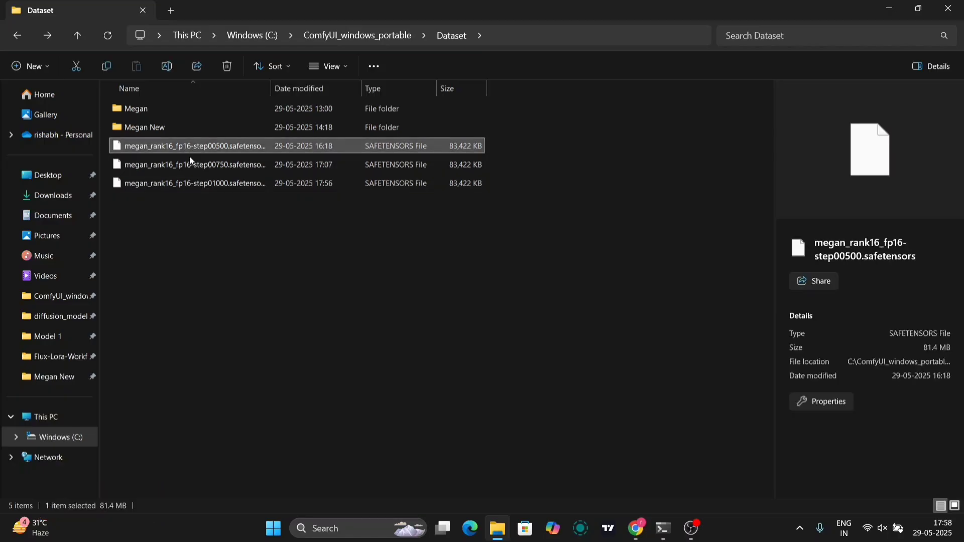
{"action": "left_click", "coordinate": [194, 183]}
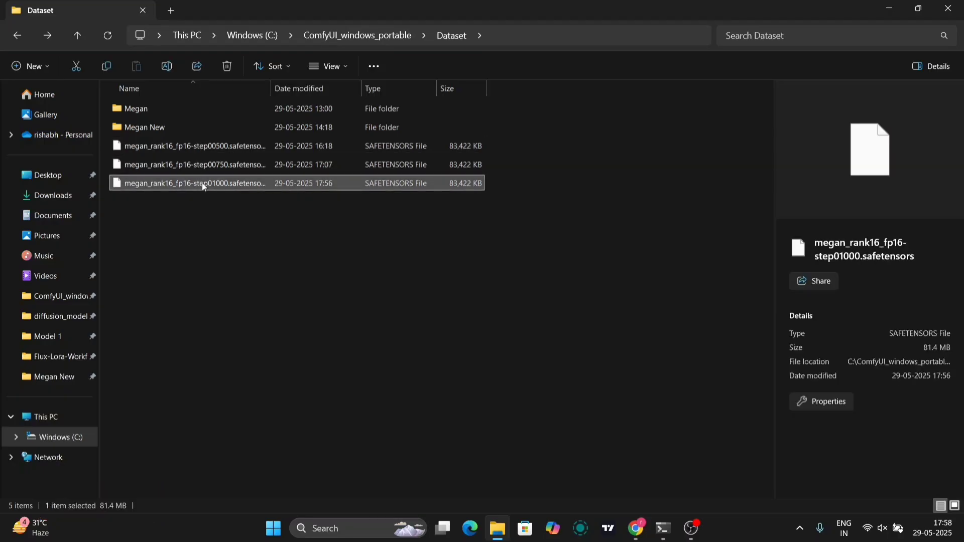
{"action": "left_click", "coordinate": [189, 145]}
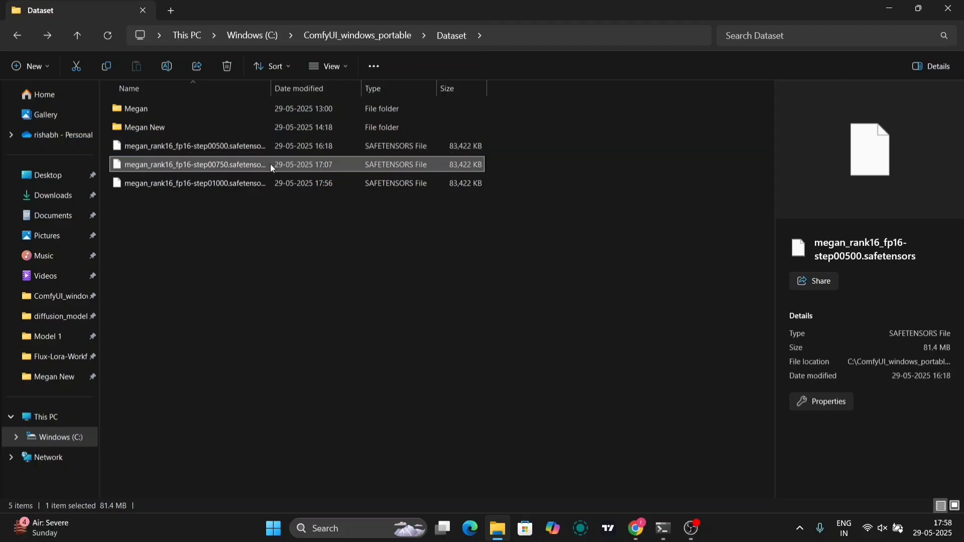
{"action": "left_click", "coordinate": [195, 183]}
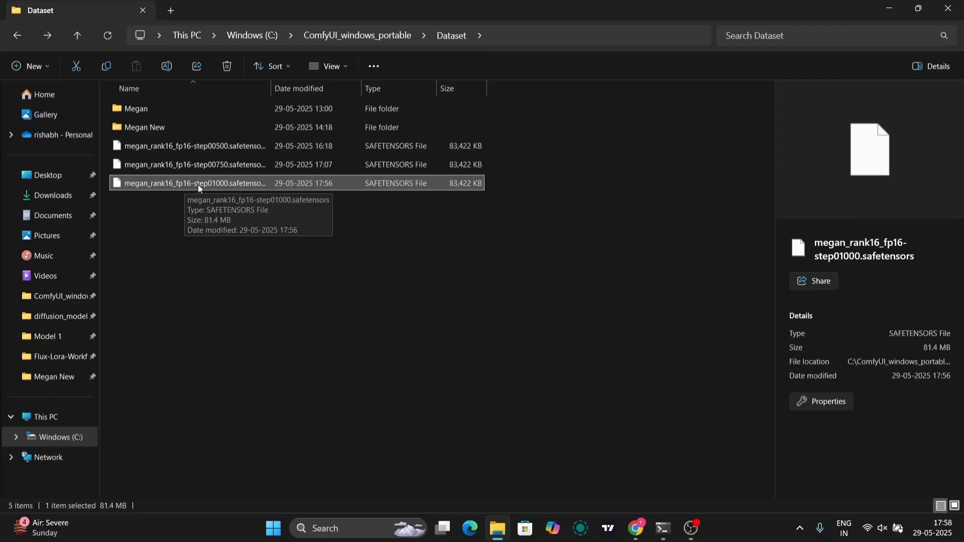
{"action": "left_click", "coordinate": [679, 70]}
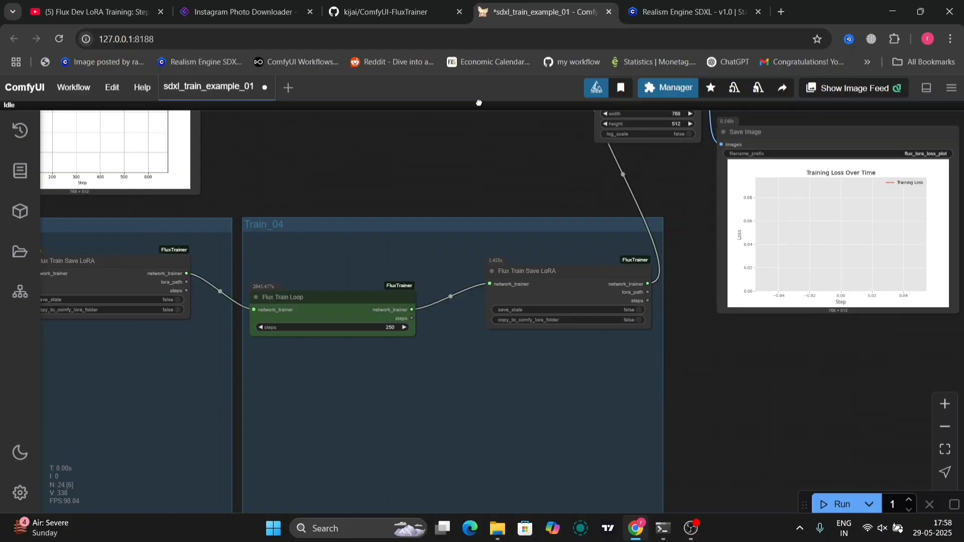
Export the SDXL LoRA training workflow under its default filename
{"action": "left_click_drag", "start_coordinate": [479, 101], "coordinate": [263, 184]}
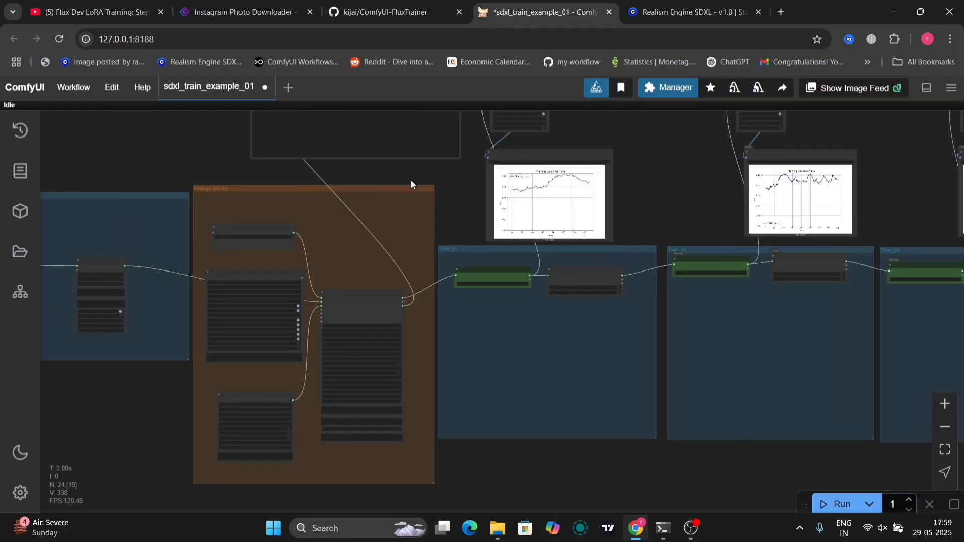
{"action": "left_click", "coordinate": [74, 87]}
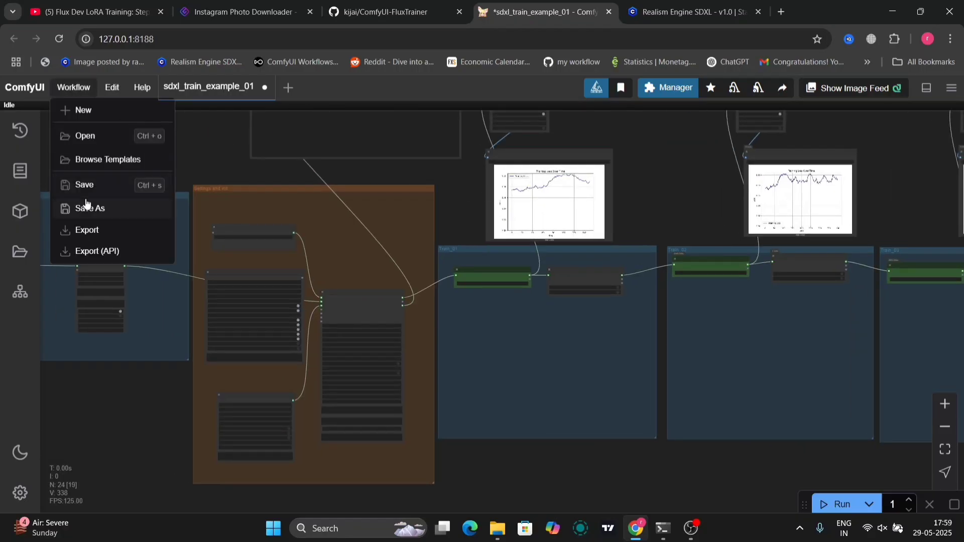
{"action": "left_click", "coordinate": [86, 230]}
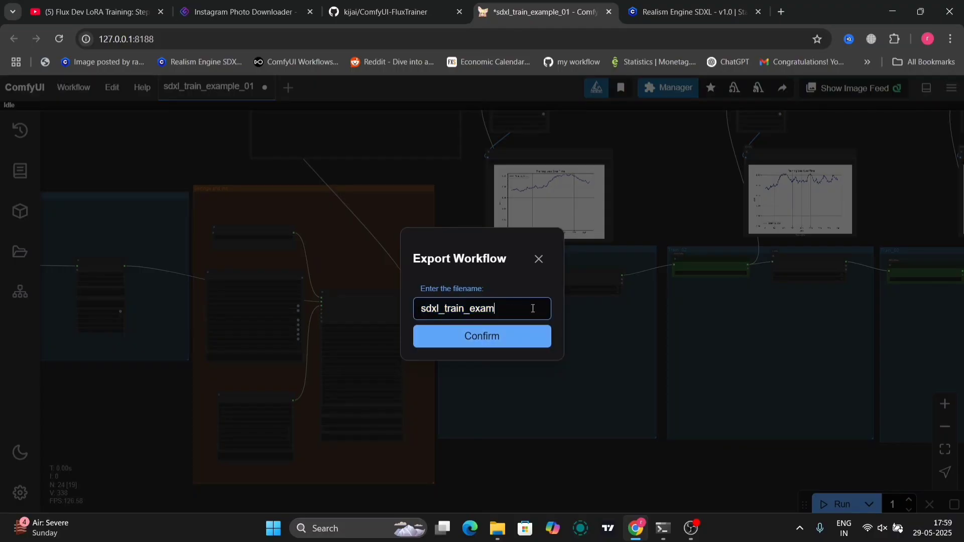
{"action": "left_click", "coordinate": [481, 336]}
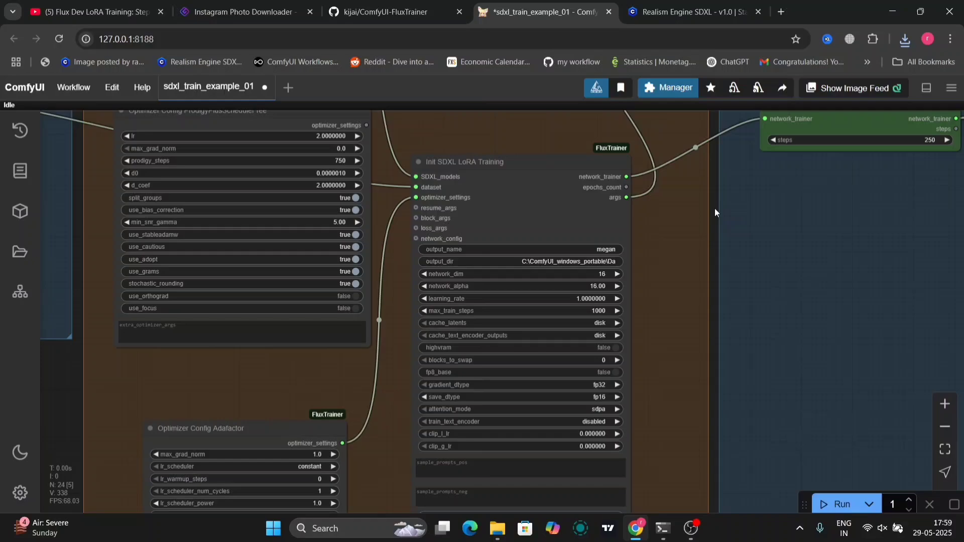
{"action": "mouse_move", "coordinate": [384, 381]}
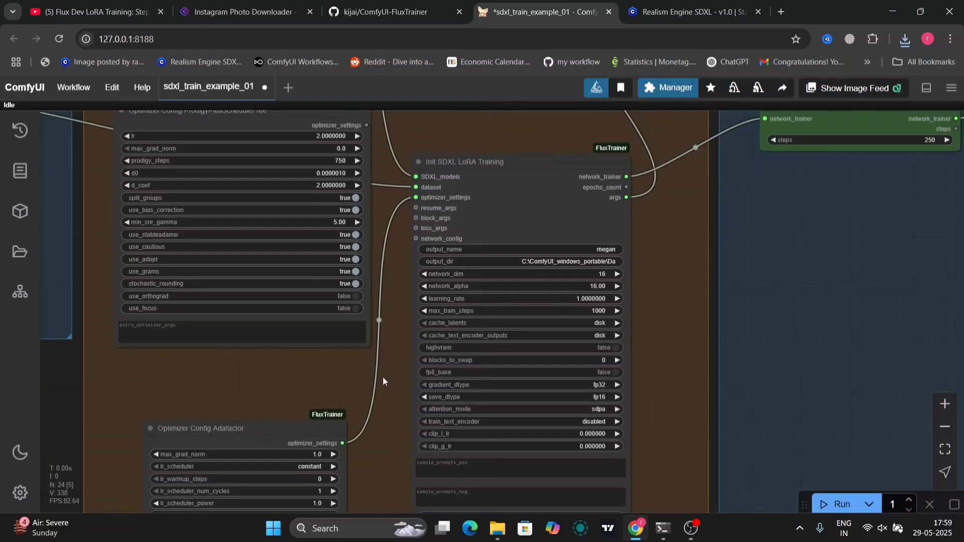
{"action": "left_click_drag", "start_coordinate": [382, 381], "coordinate": [310, 310]}
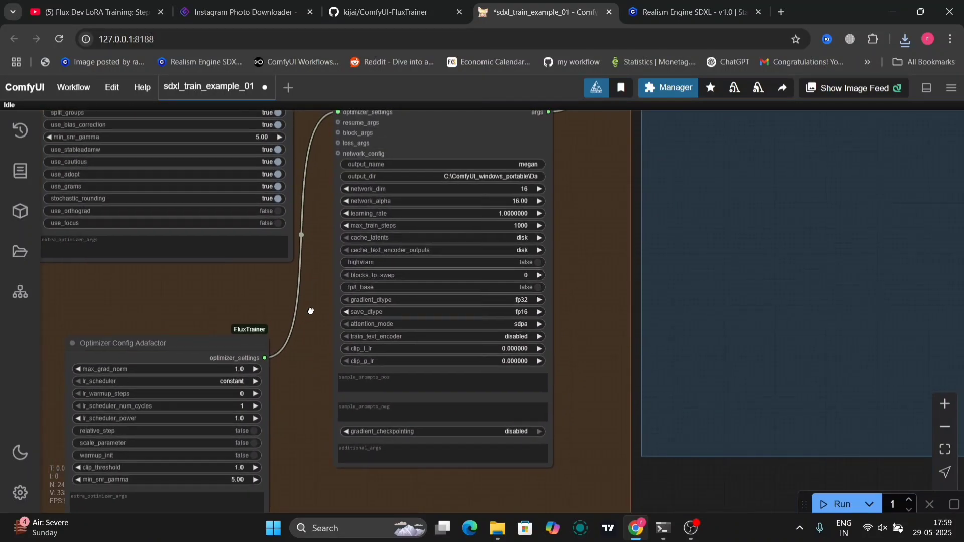
{"action": "mouse_move", "coordinate": [631, 265]}
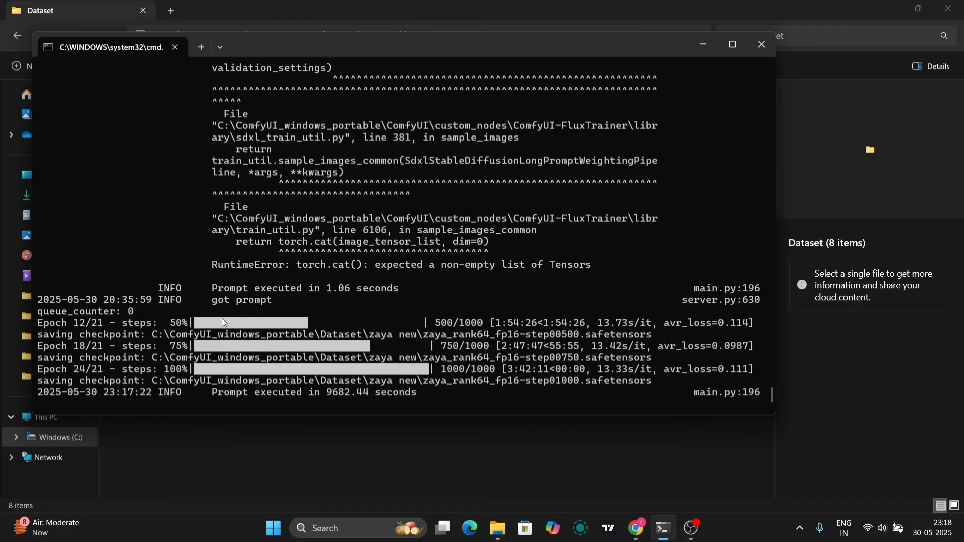
{"action": "mouse_move", "coordinate": [427, 350]}
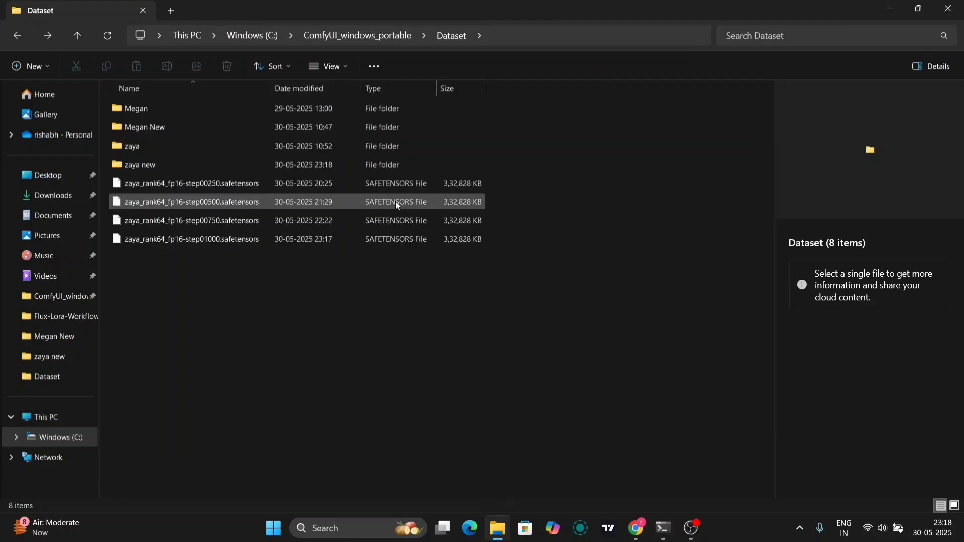
Check the zaya_rank64 step-500, 750 and 1000 checkpoint files in Dataset
{"action": "left_click", "coordinate": [190, 221]}
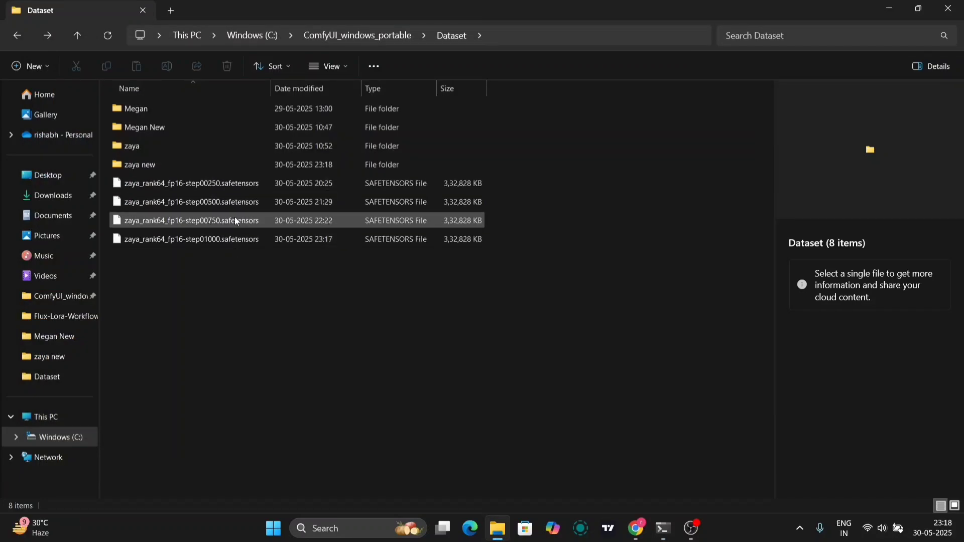
{"action": "left_click", "coordinate": [191, 239]}
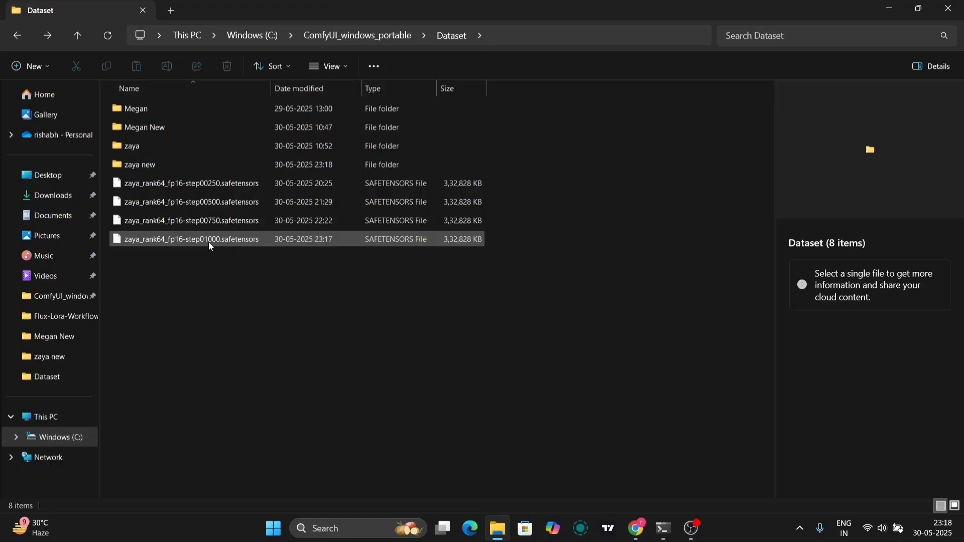
{"action": "left_click", "coordinate": [190, 239]}
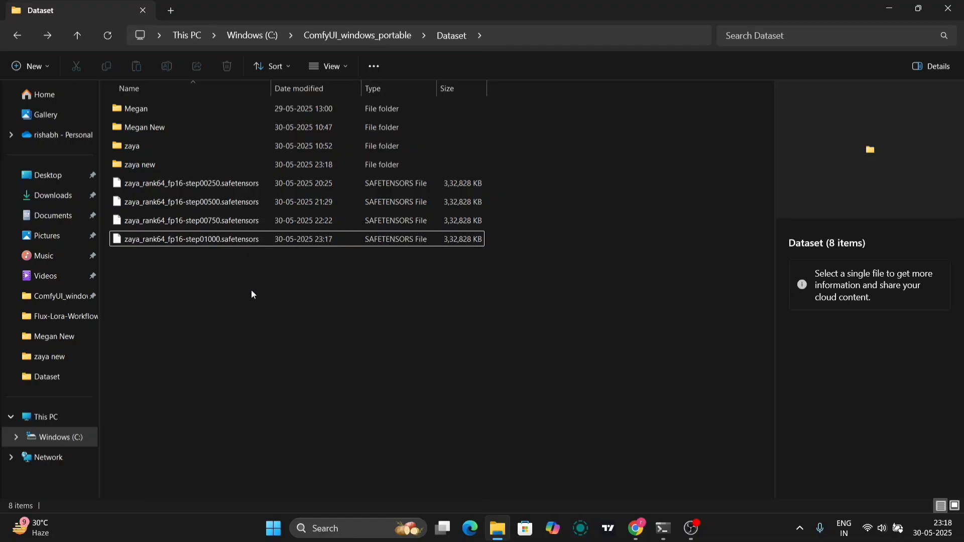
{"action": "left_click", "coordinate": [191, 239]}
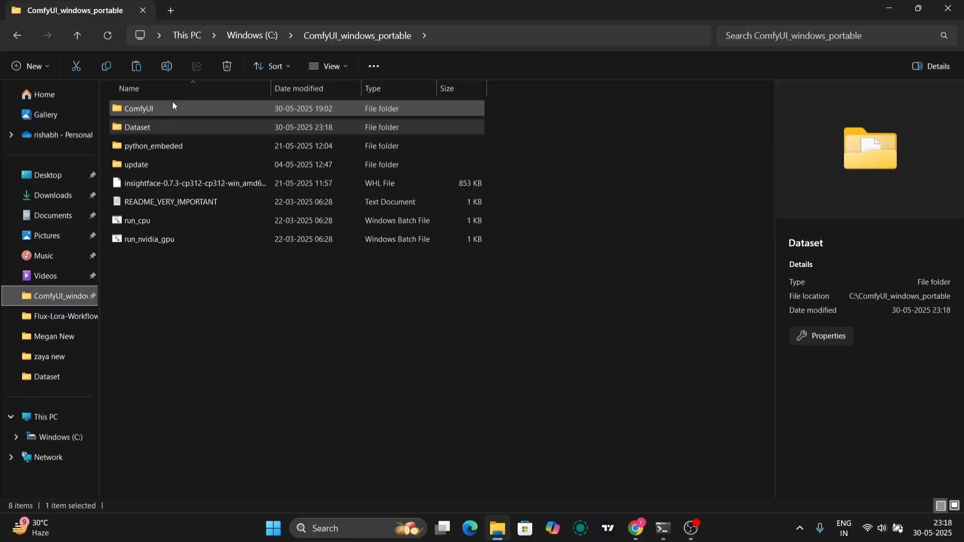
Navigate to the ComfyUI > models > loras > SDXL folder
{"action": "double_click", "coordinate": [140, 108]}
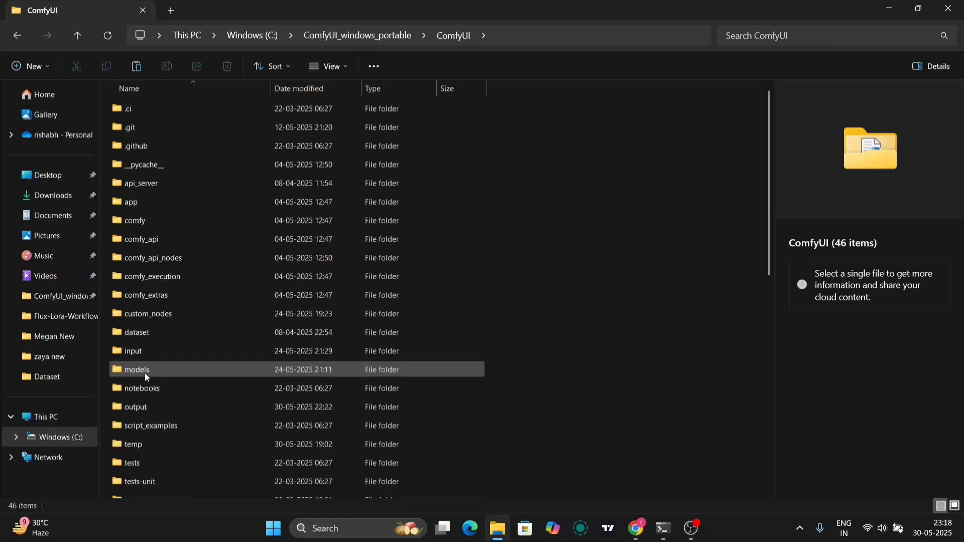
{"action": "double_click", "coordinate": [138, 370]}
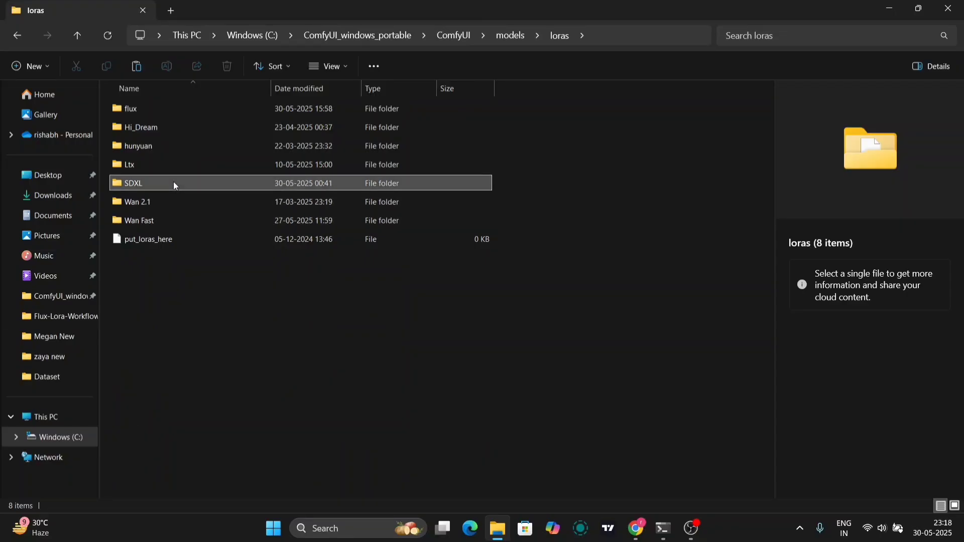
{"action": "double_click", "coordinate": [133, 183]}
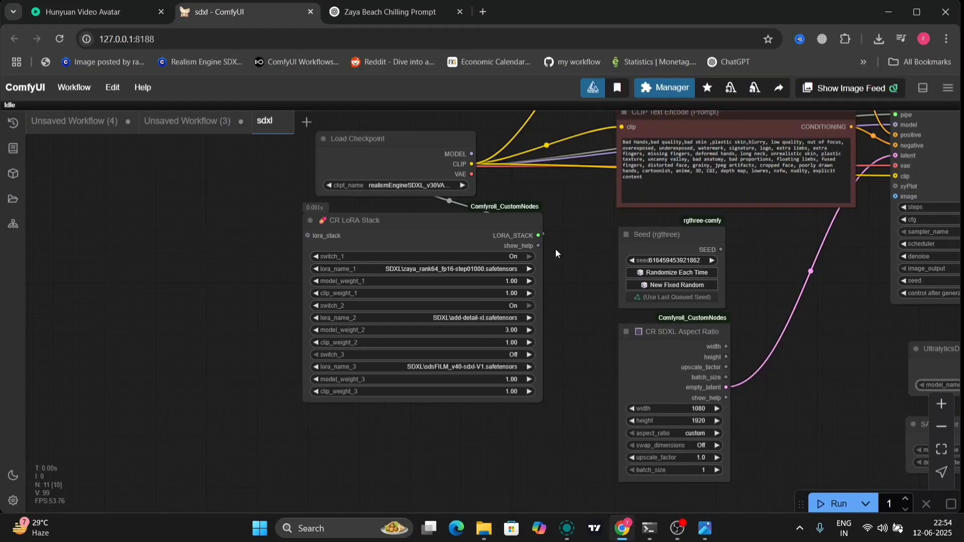
{"action": "mouse_move", "coordinate": [551, 186]}
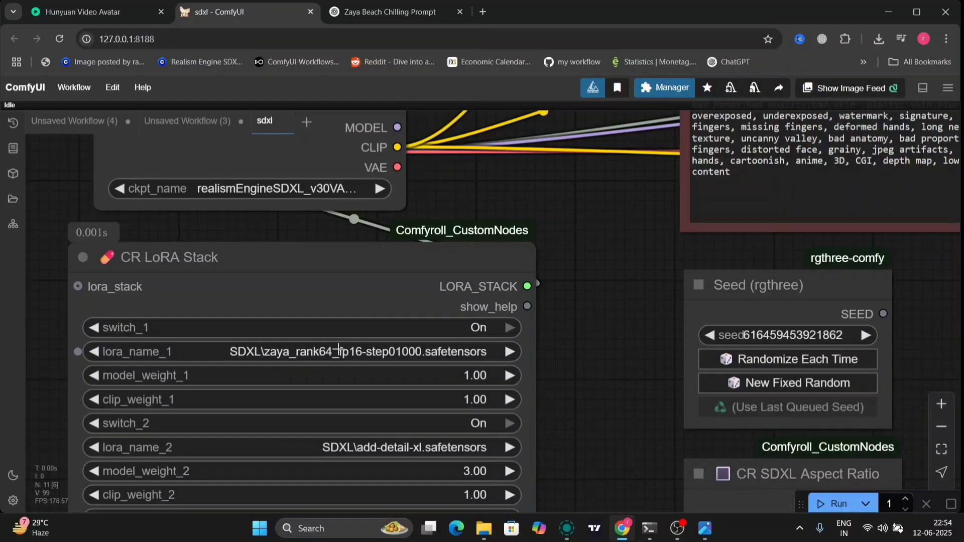
{"action": "mouse_move", "coordinate": [497, 351]}
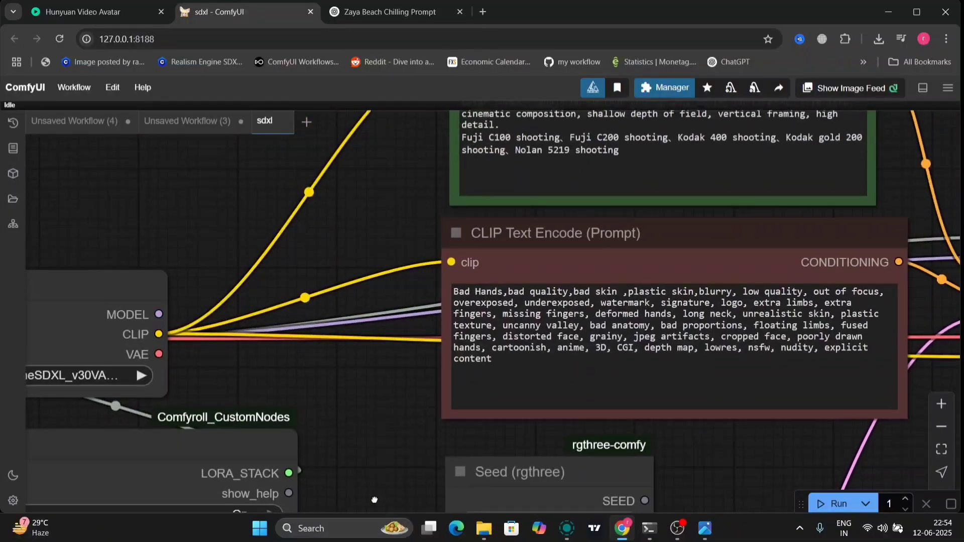
{"action": "left_click_drag", "start_coordinate": [374, 500], "coordinate": [413, 188]}
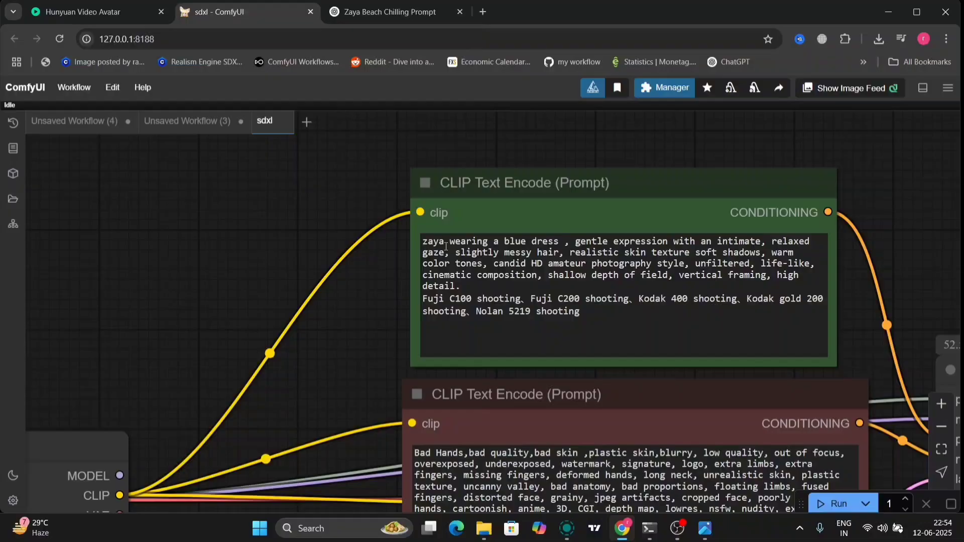
{"action": "left_click", "coordinate": [524, 183]}
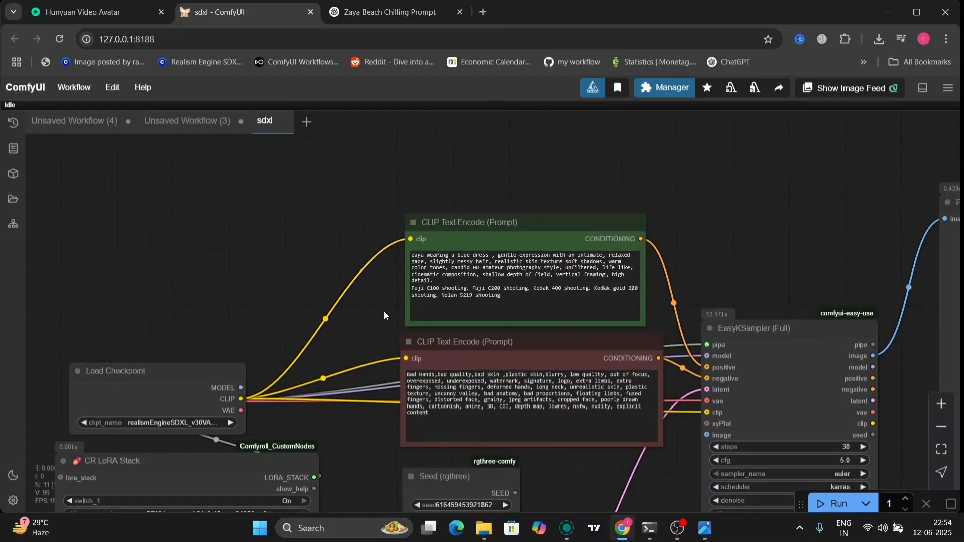
{"action": "left_click_drag", "start_coordinate": [384, 315], "coordinate": [669, 275]}
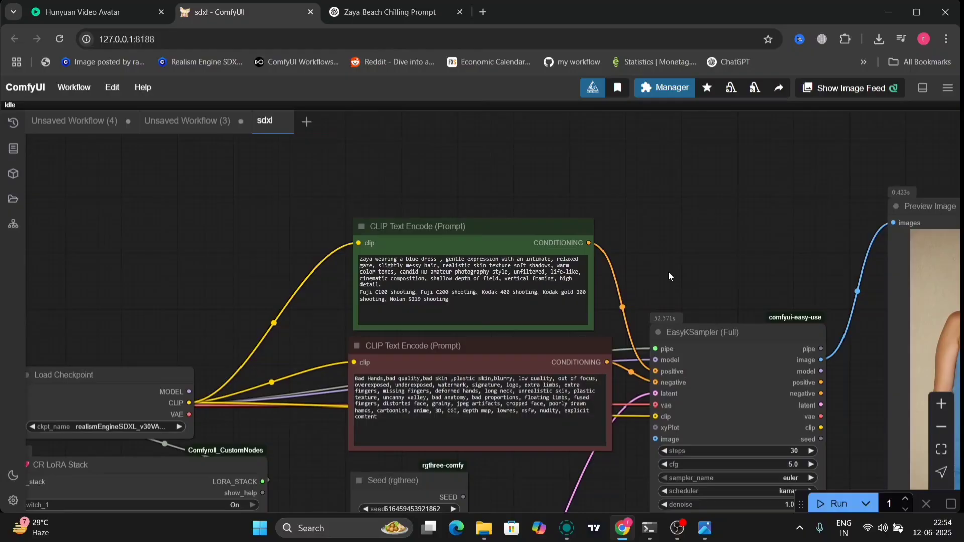
{"action": "mouse_move", "coordinate": [622, 469]}
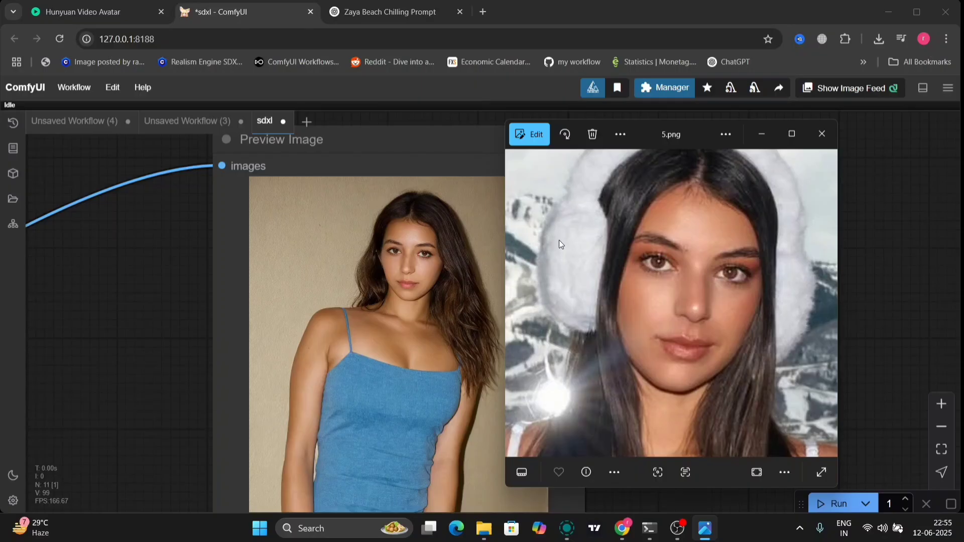
{"action": "mouse_move", "coordinate": [639, 312]}
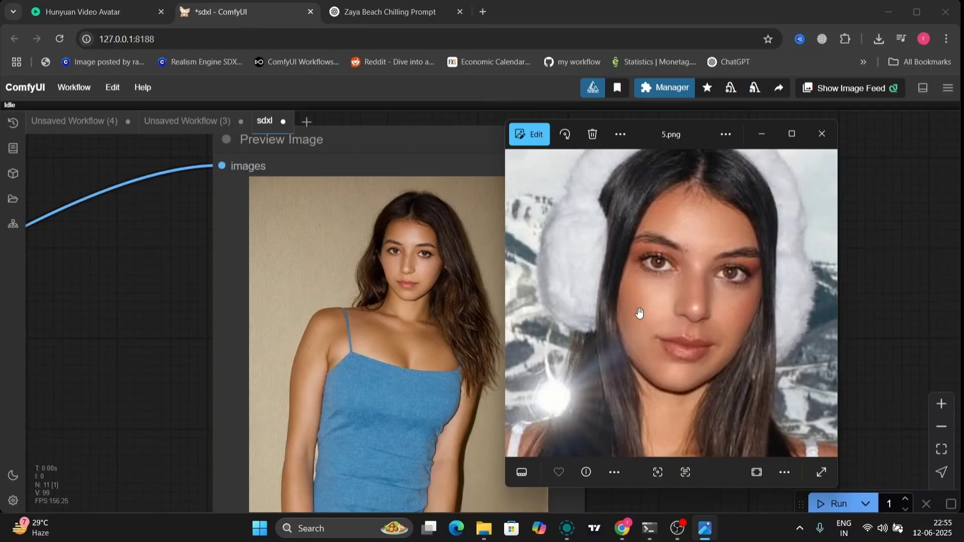
{"action": "mouse_move", "coordinate": [474, 280]}
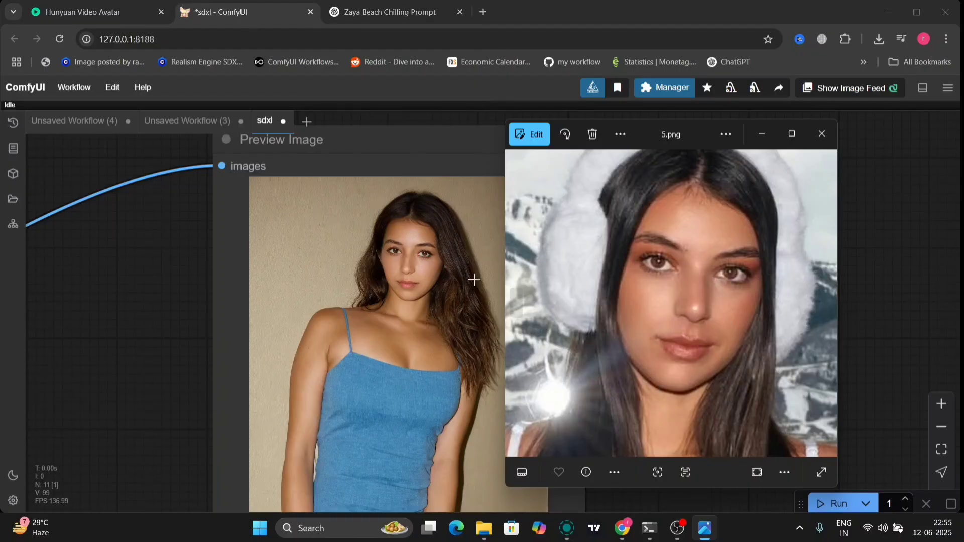
{"action": "mouse_move", "coordinate": [425, 273]}
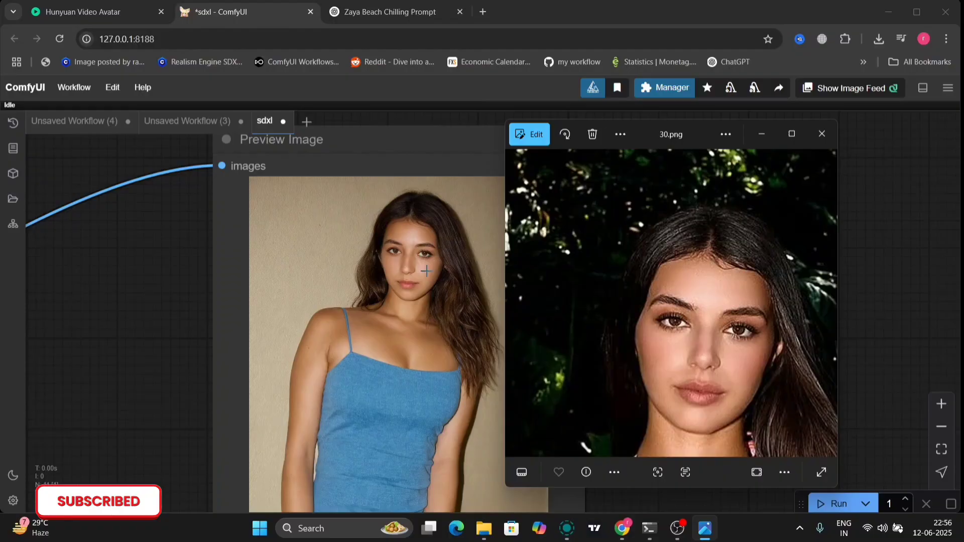
{"action": "mouse_move", "coordinate": [821, 140]}
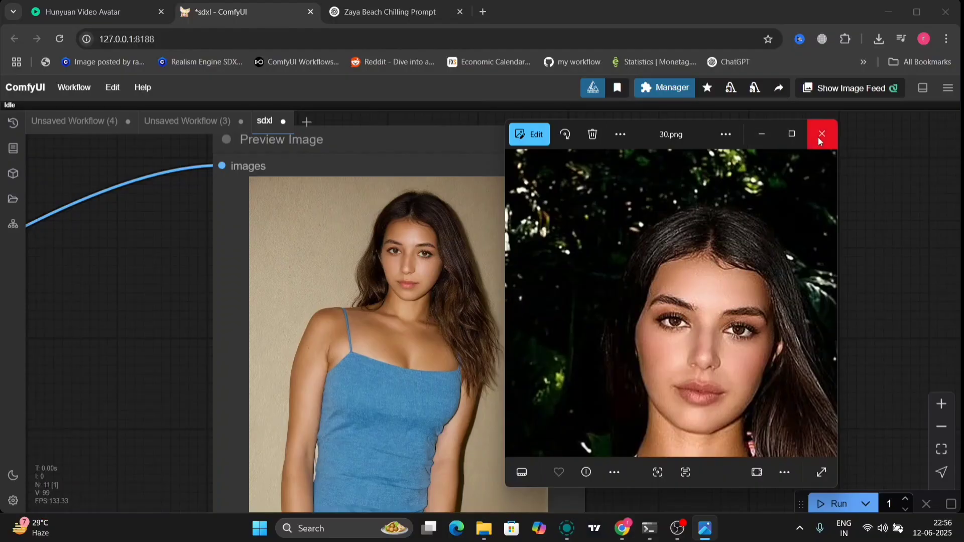
Close the Photos viewer showing the dataset reference photos
{"action": "left_click", "coordinate": [822, 134]}
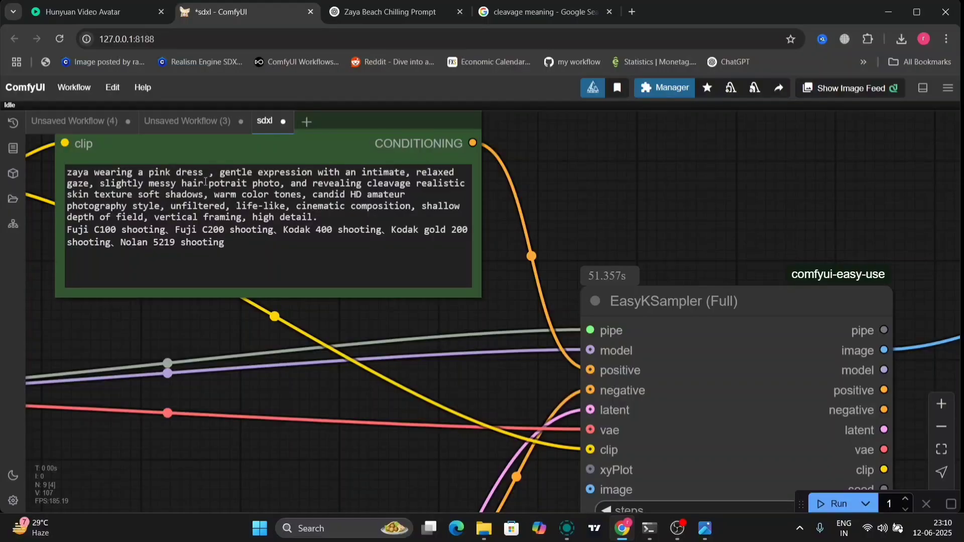
Pan and zoom to view the newly generated pink-dress portrait
{"action": "left_click_drag", "start_coordinate": [206, 183], "coordinate": [410, 183]}
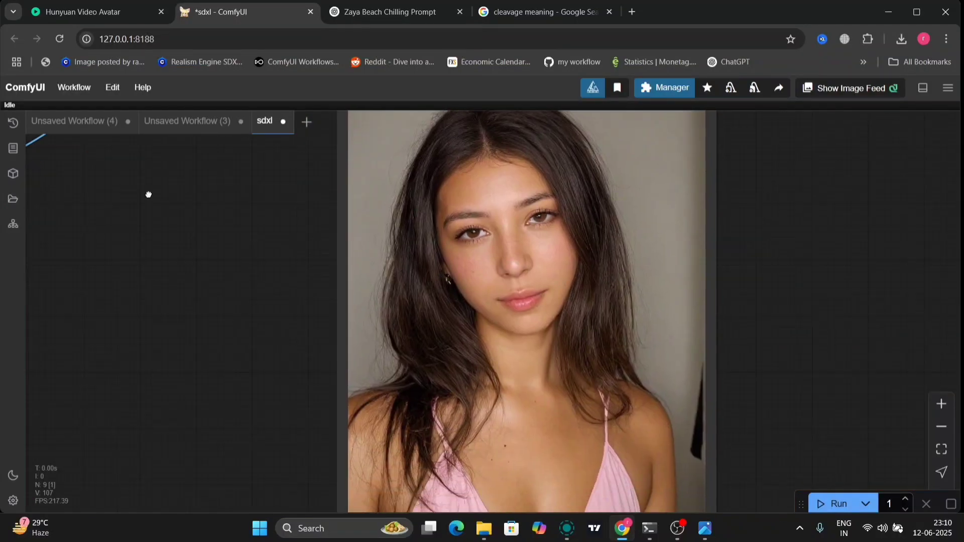
{"action": "scroll", "scroll_direction": "down", "scroll_amount": 3}
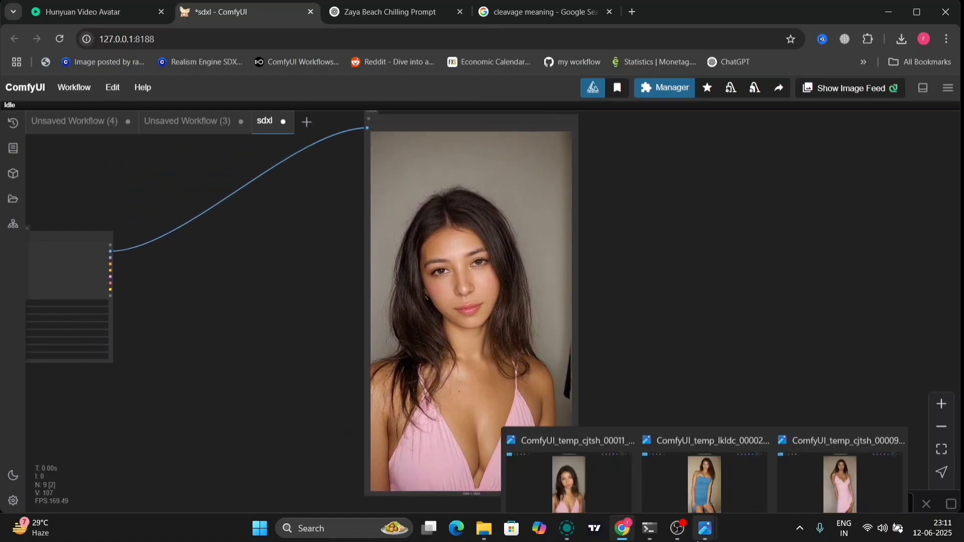
Open the pink-dress close-up in Photos and flip between the full-length pink and blue-dress images
{"action": "double_click", "coordinate": [568, 483]}
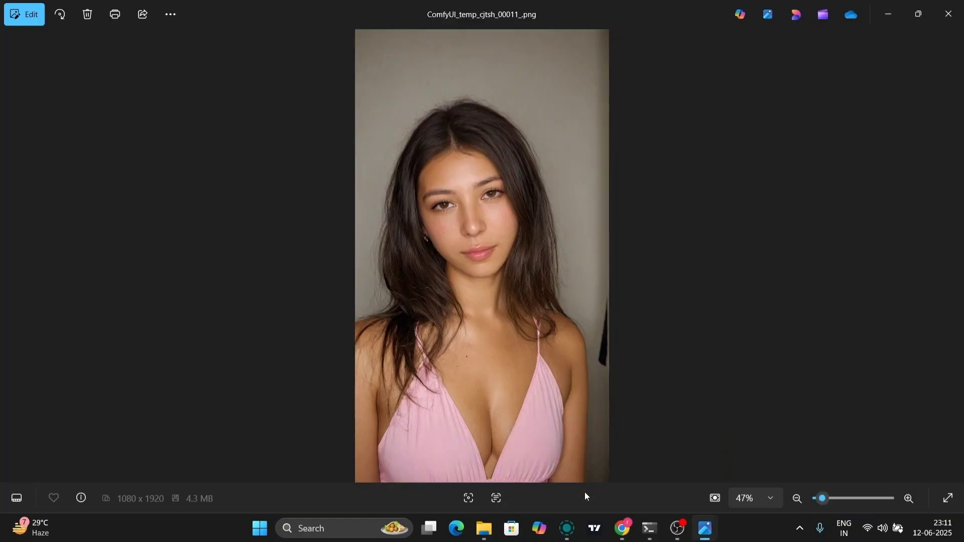
{"action": "mouse_move", "coordinate": [703, 527]}
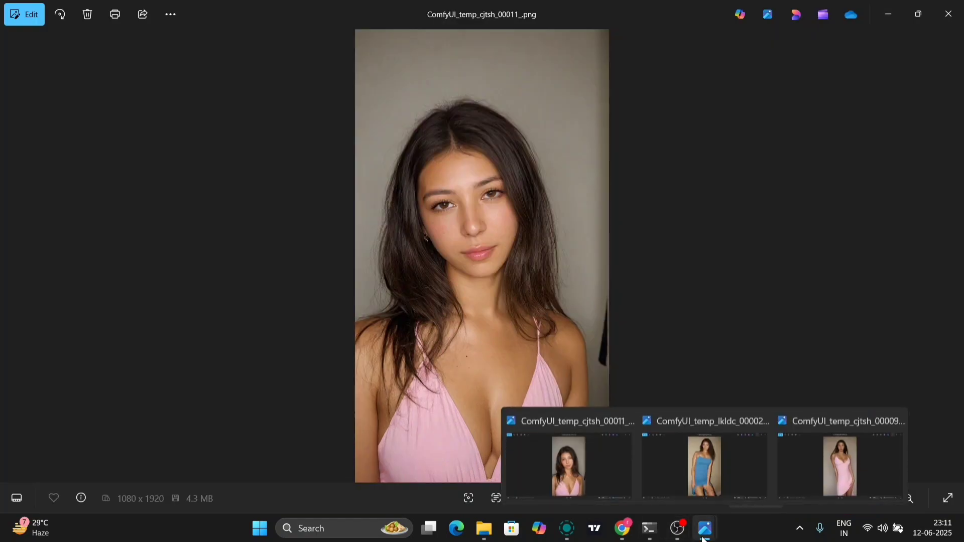
{"action": "left_click", "coordinate": [703, 466]}
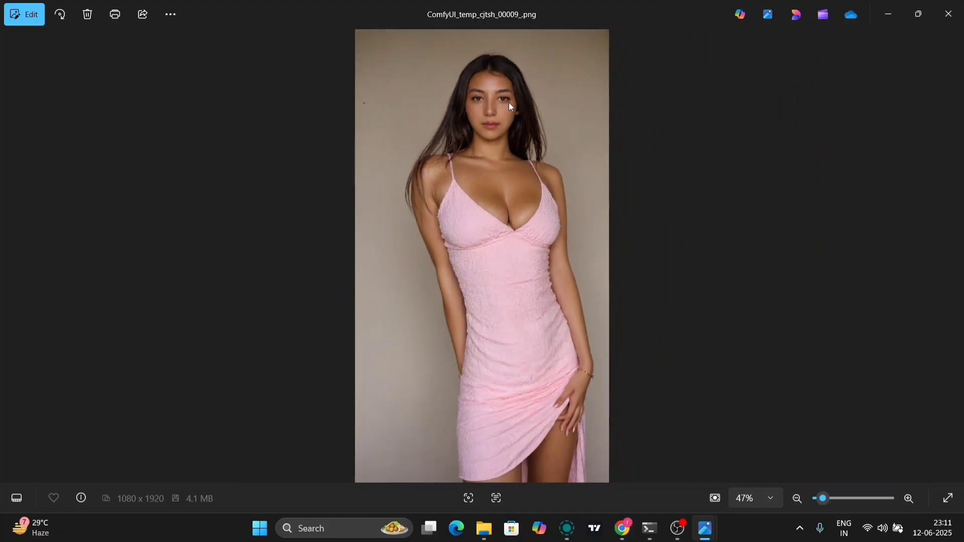
{"action": "mouse_move", "coordinate": [705, 527]}
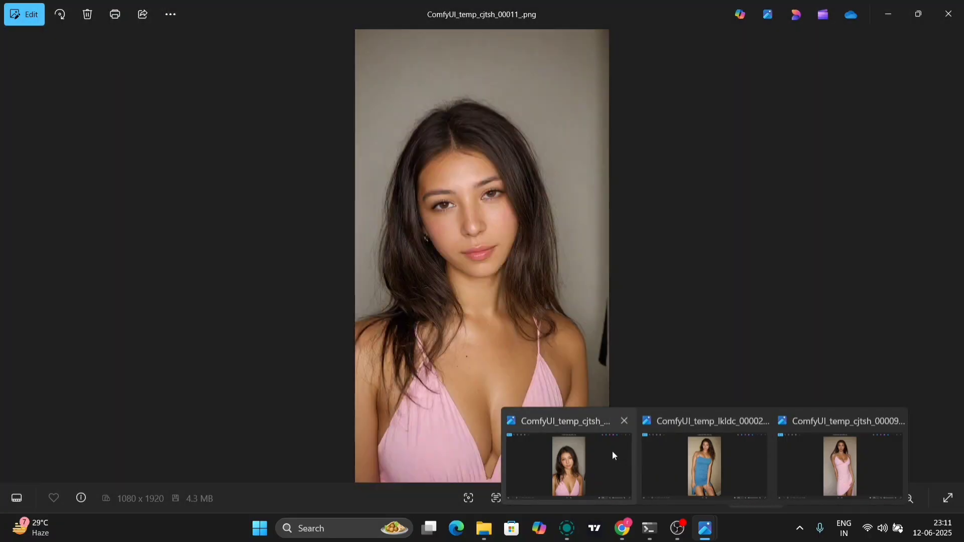
{"action": "left_click", "coordinate": [704, 465]}
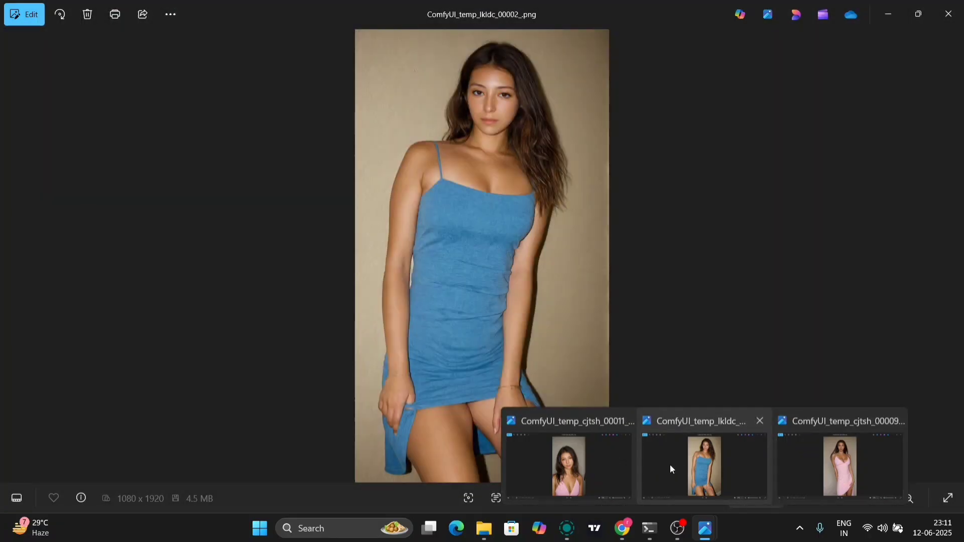
{"action": "left_click", "coordinate": [839, 465]}
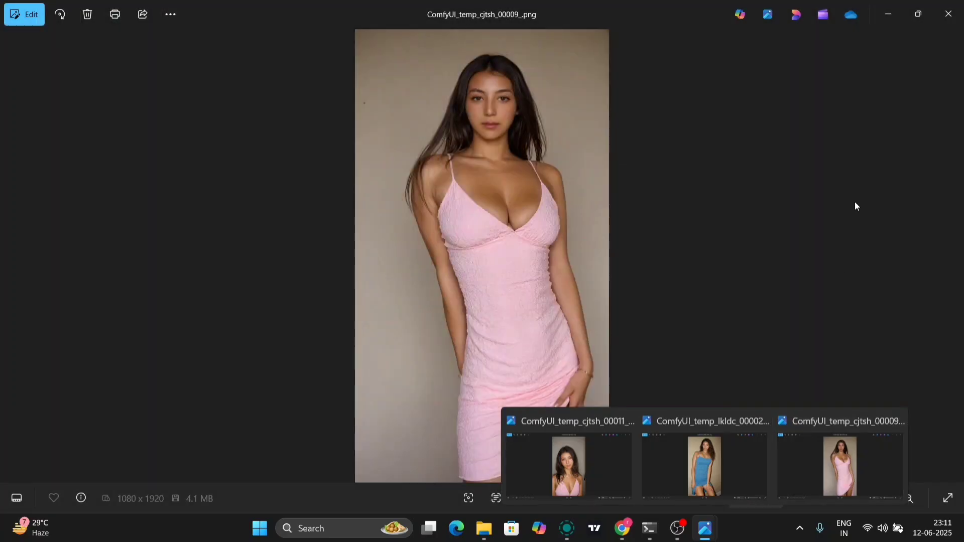